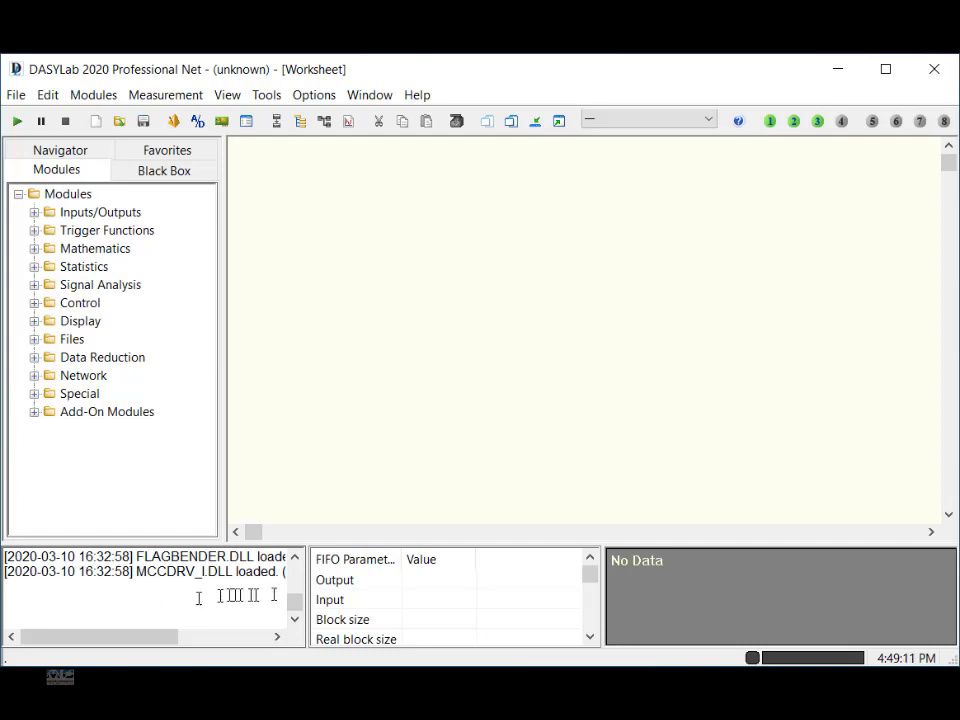
mouse_move(150, 210)
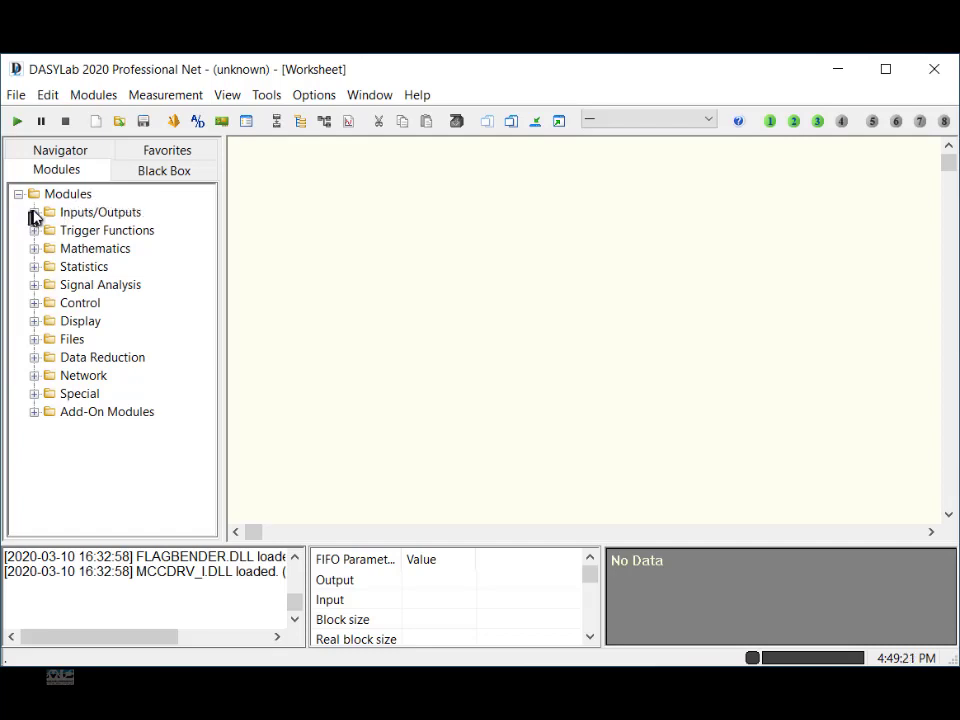
Step: Add the MCC-DRV Analog Input module for USB-2416 channels 0..15 (Dev1-AI0)
left_click(33, 212)
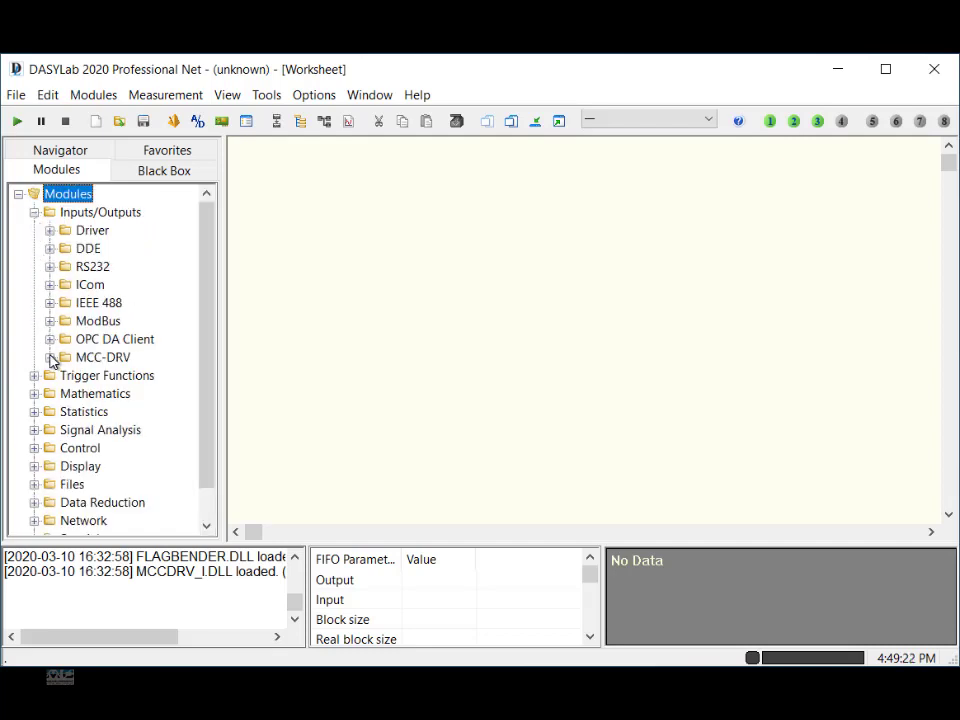
left_click(64, 357)
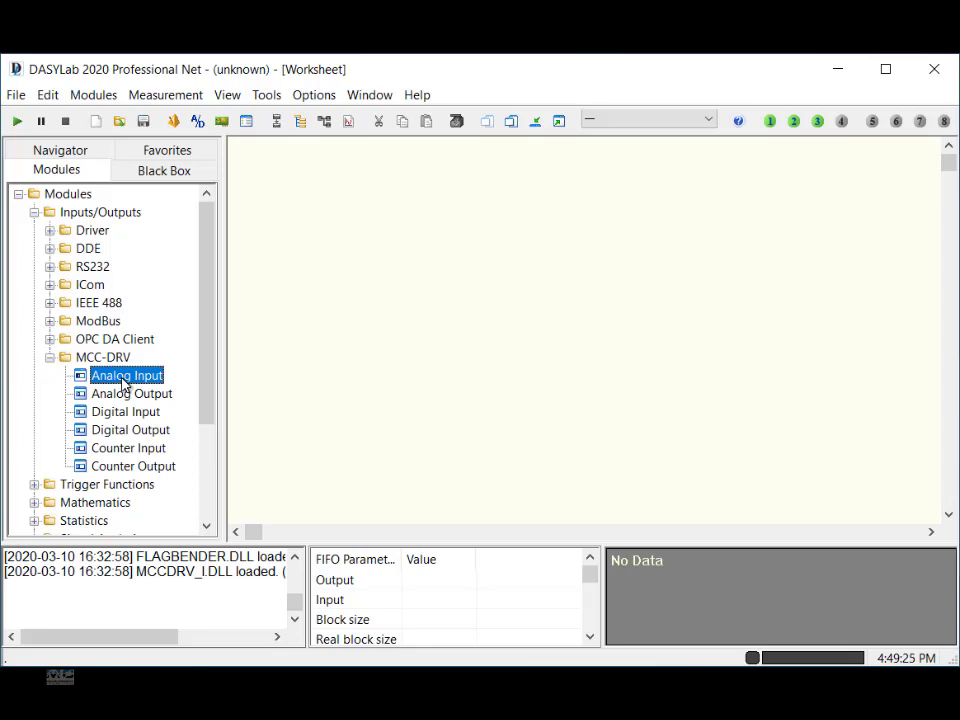
double_click(126, 375)
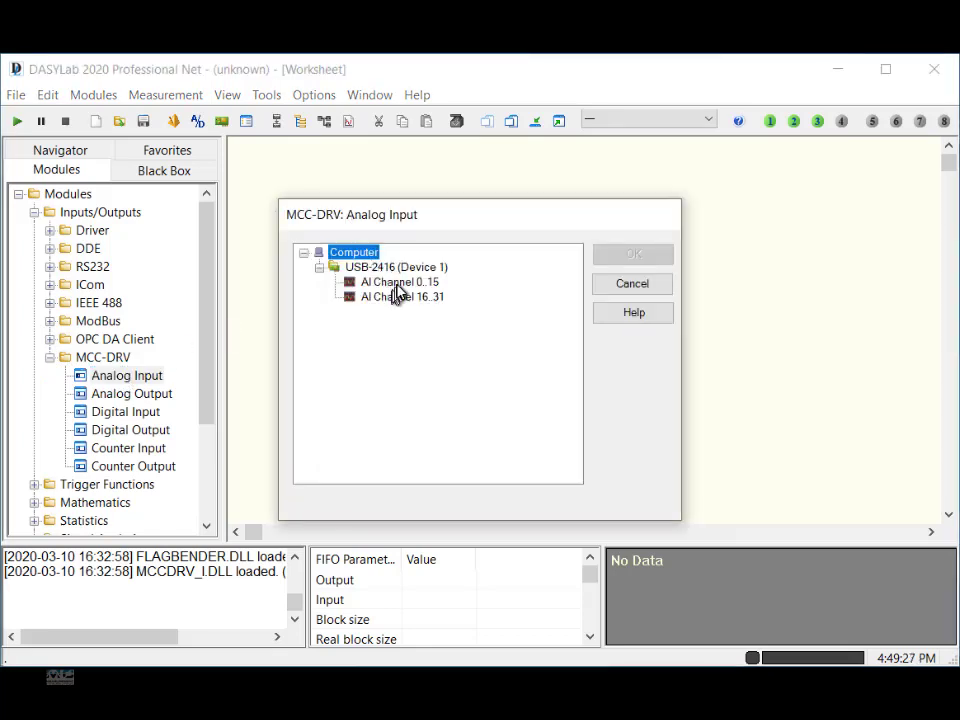
left_click(632, 254)
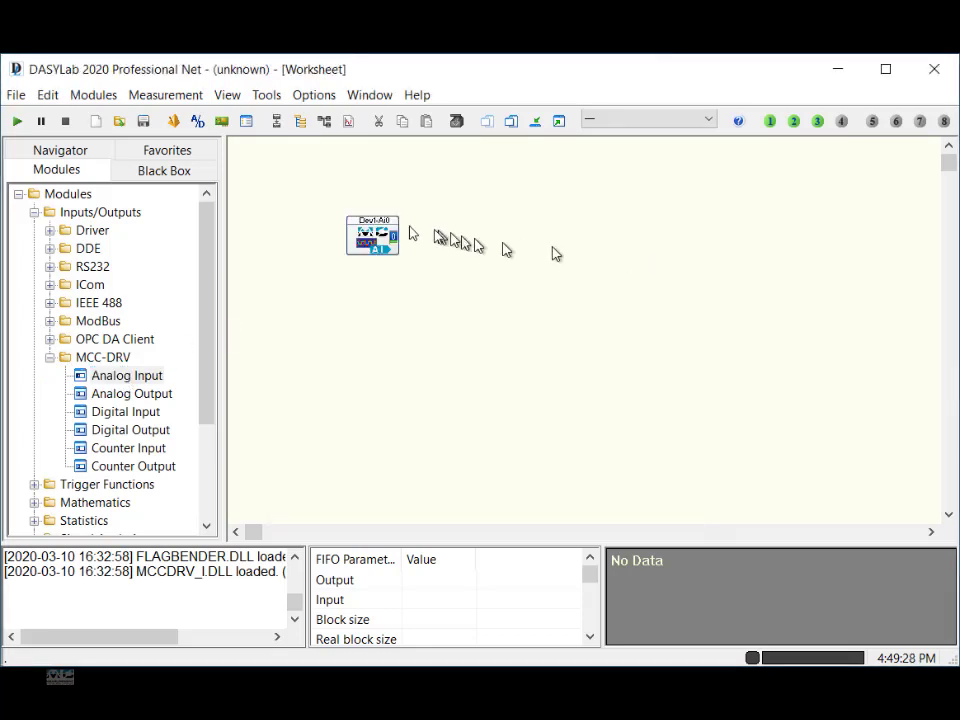
Step: Set the Dev1-AI0 measurement timebase to a continuous 10 Hz scan rate
right_click(372, 235)
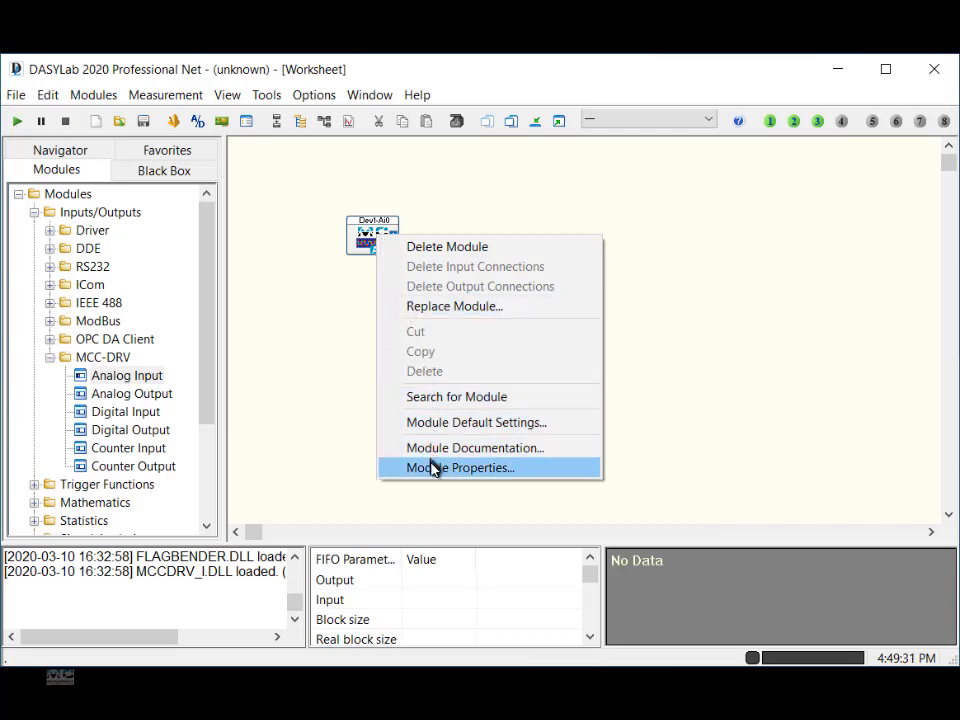
left_click(460, 467)
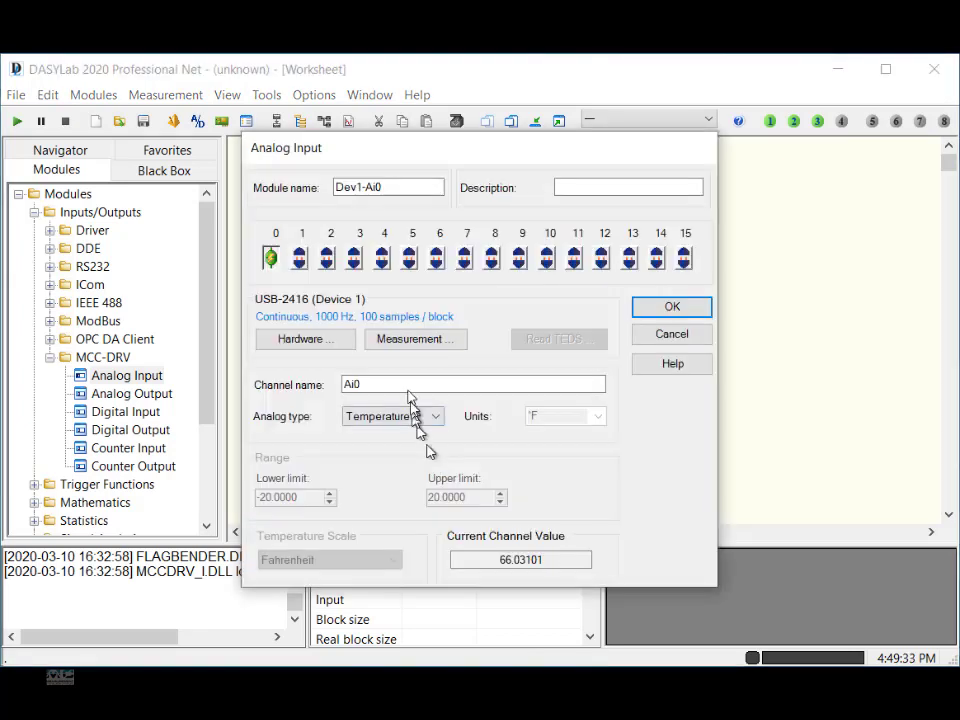
left_click(414, 339)
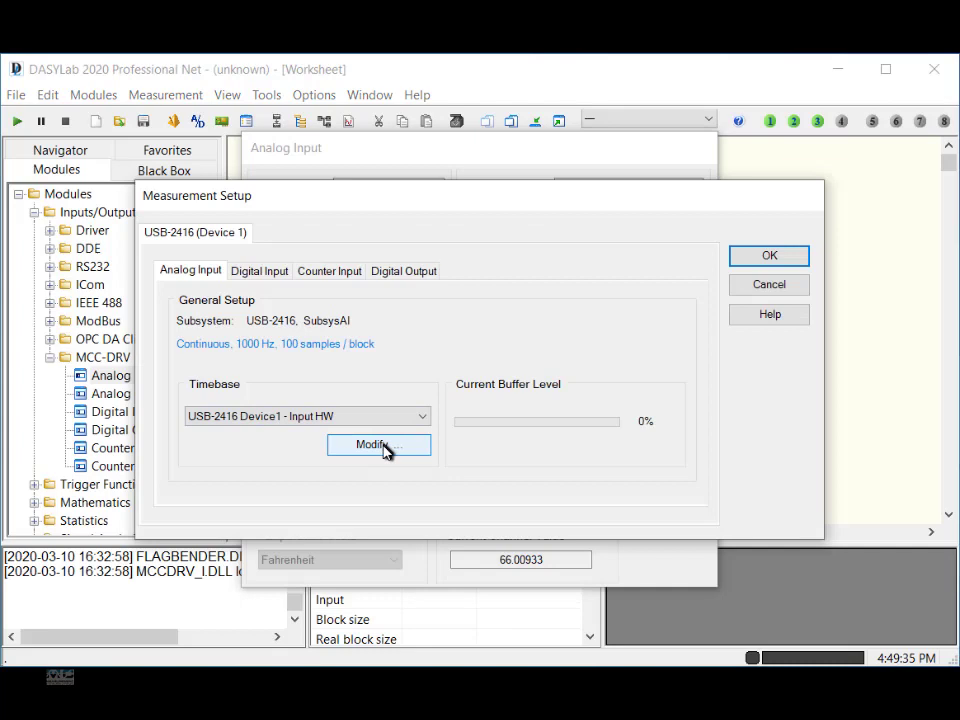
left_click(378, 444)
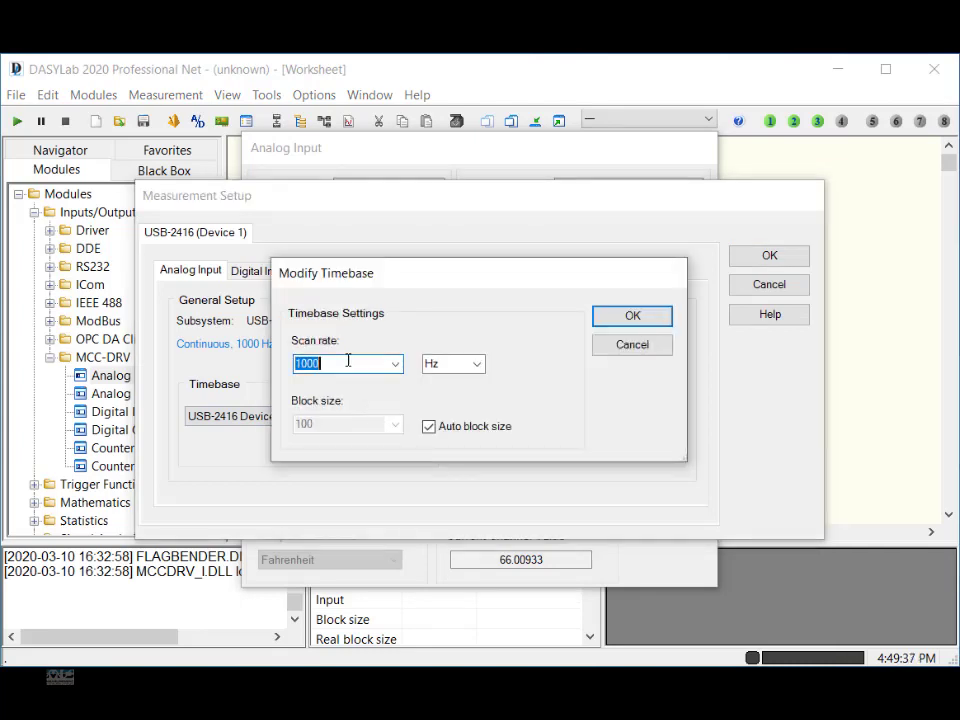
type("10")
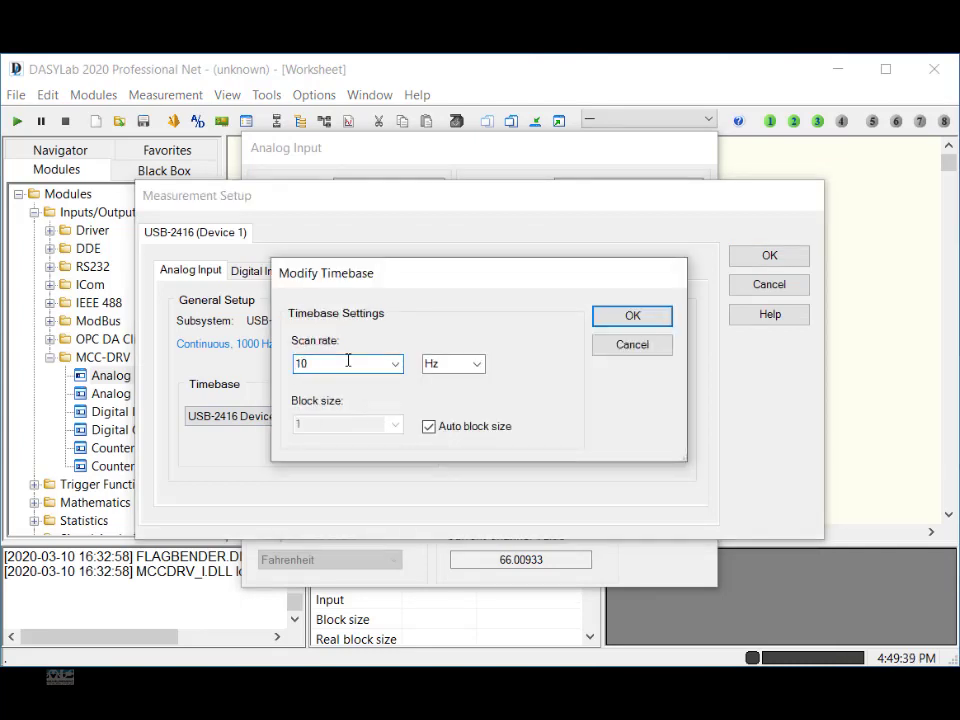
left_click(632, 316)
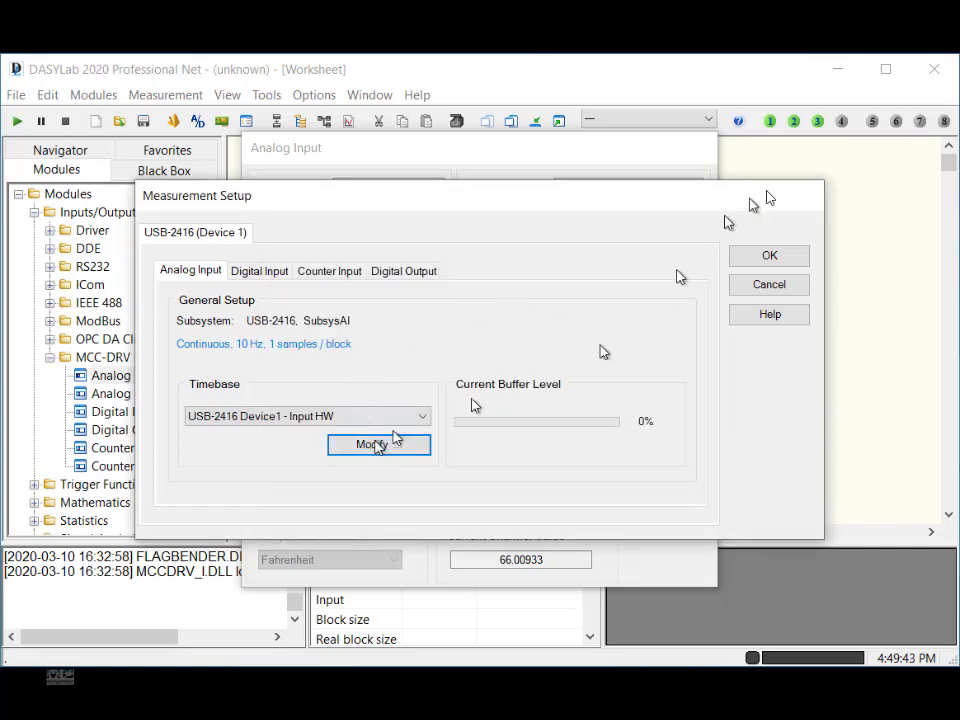
Step: Confirm the timebase, name channel 0 'Temperature', and close the Analog Input dialog
left_click(379, 444)
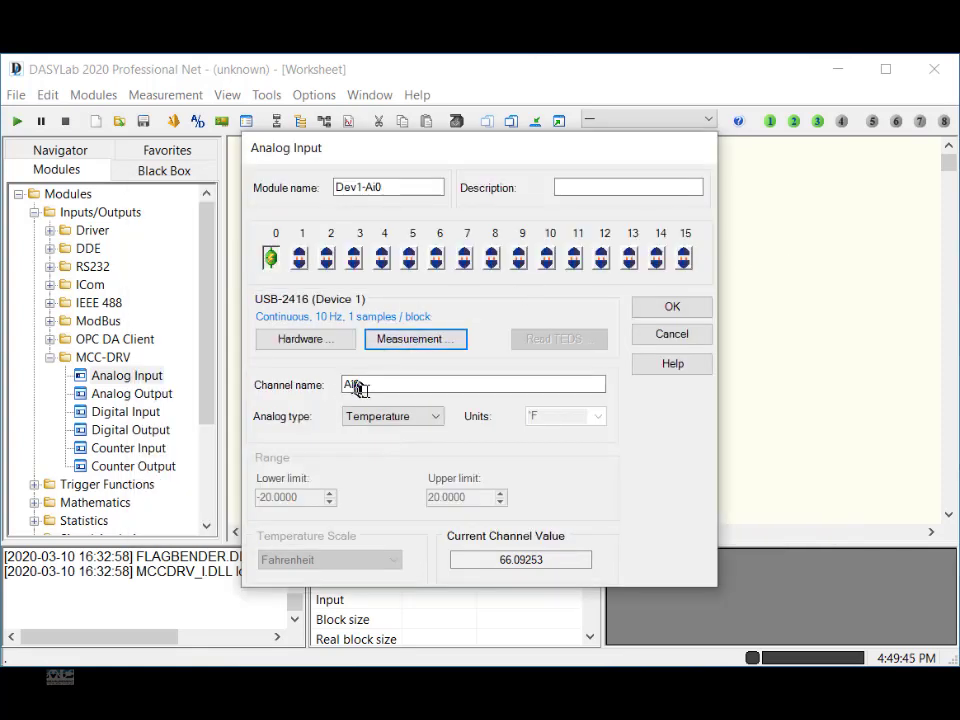
type("T")
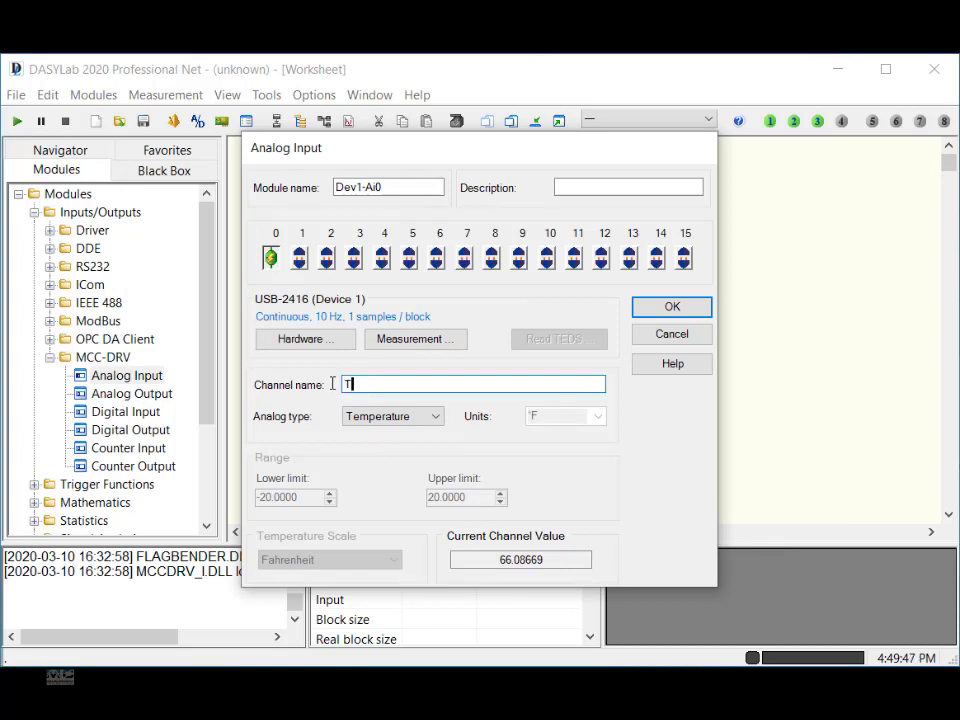
type("emperature")
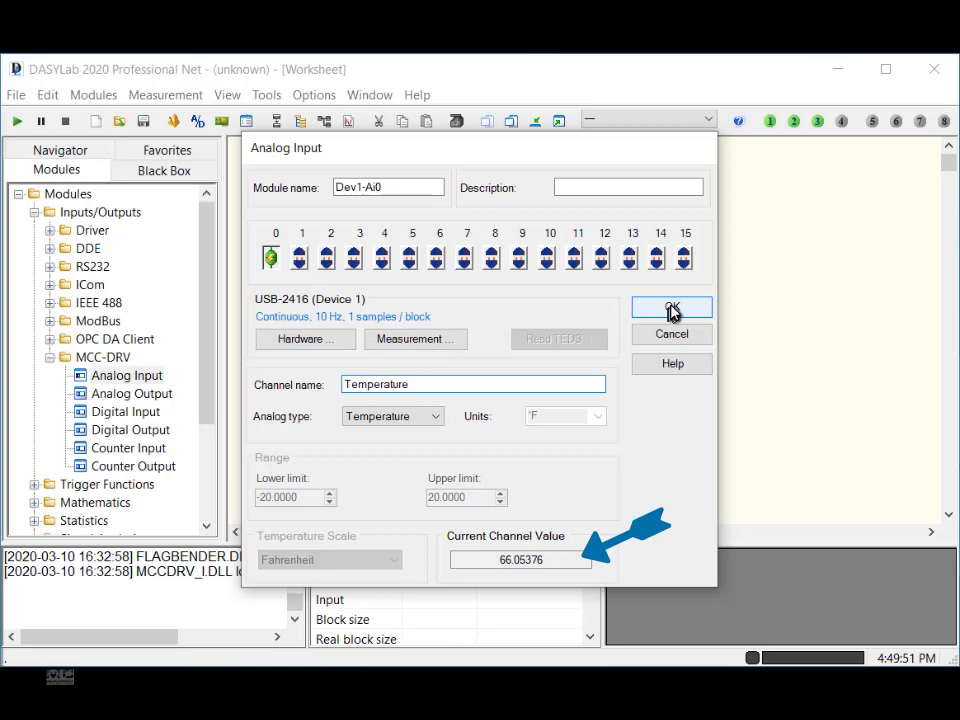
left_click(671, 307)
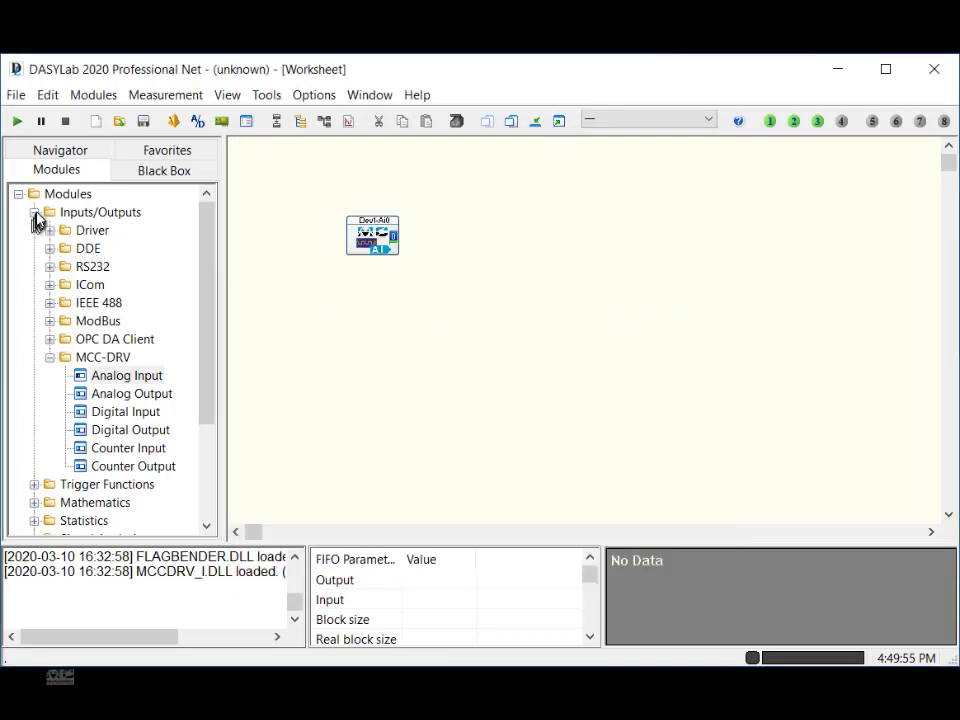
Step: Place a Digital Meter from the Display modules and wire Dev1-AI0's output to it
left_click(33, 211)
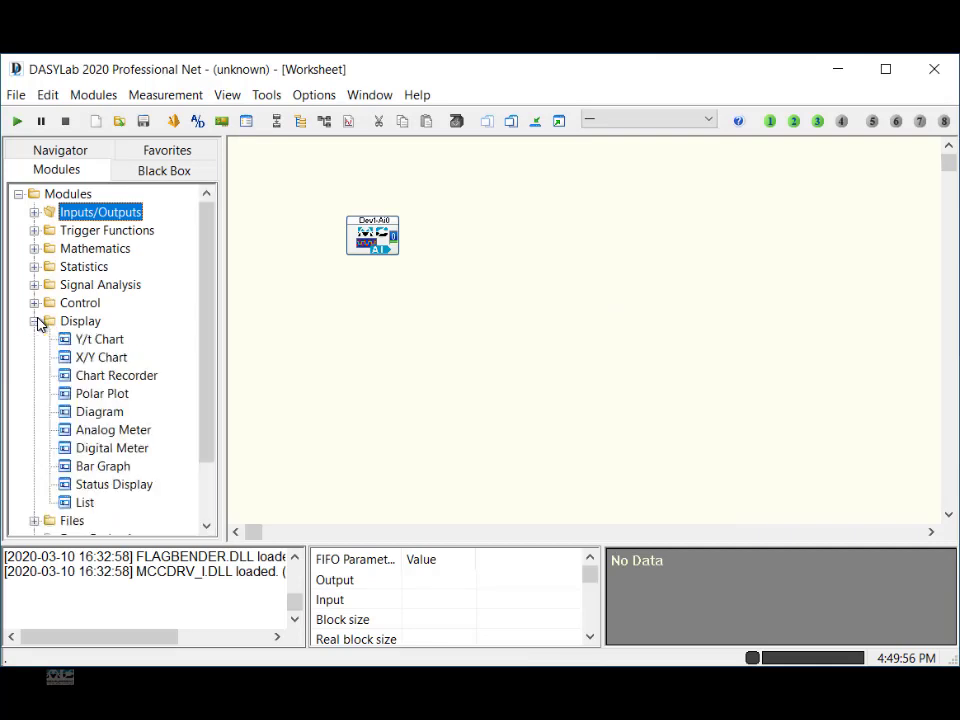
left_click(112, 447)
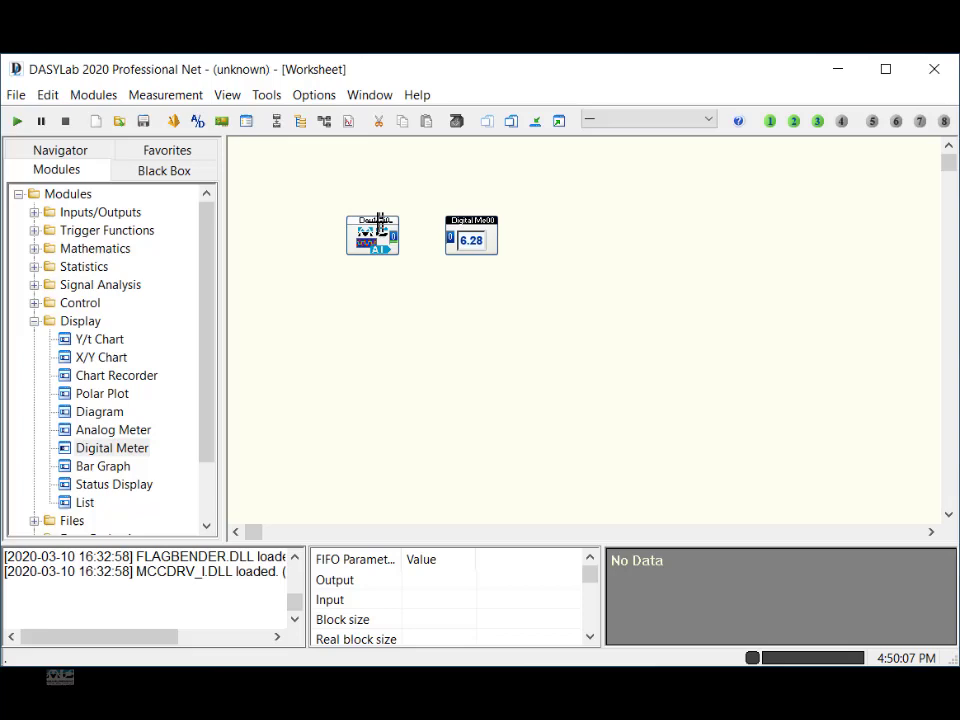
left_click_drag(394, 236, 447, 240)
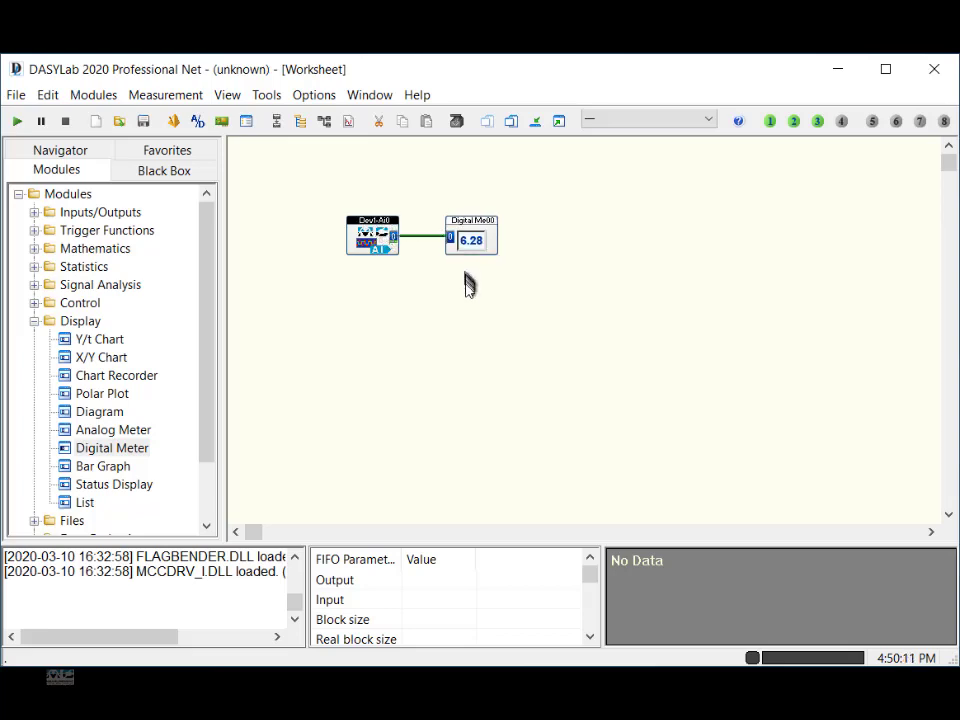
mouse_move(465, 305)
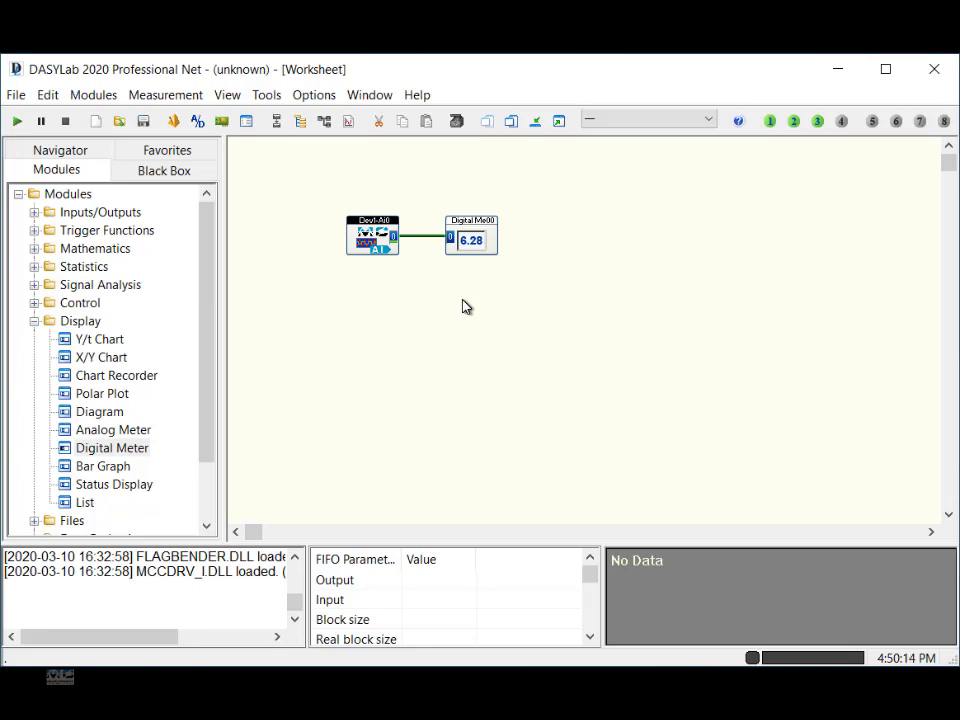
mouse_move(128, 420)
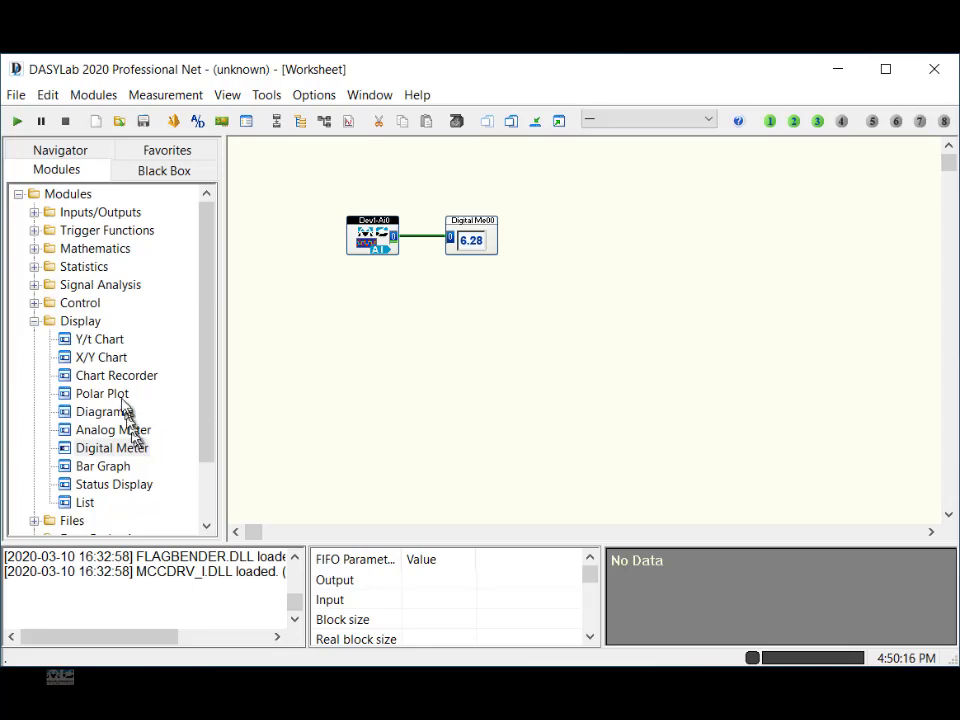
Step: Place a Chart Recorder and connect it to the Dev1-AI0 output
left_click(116, 375)
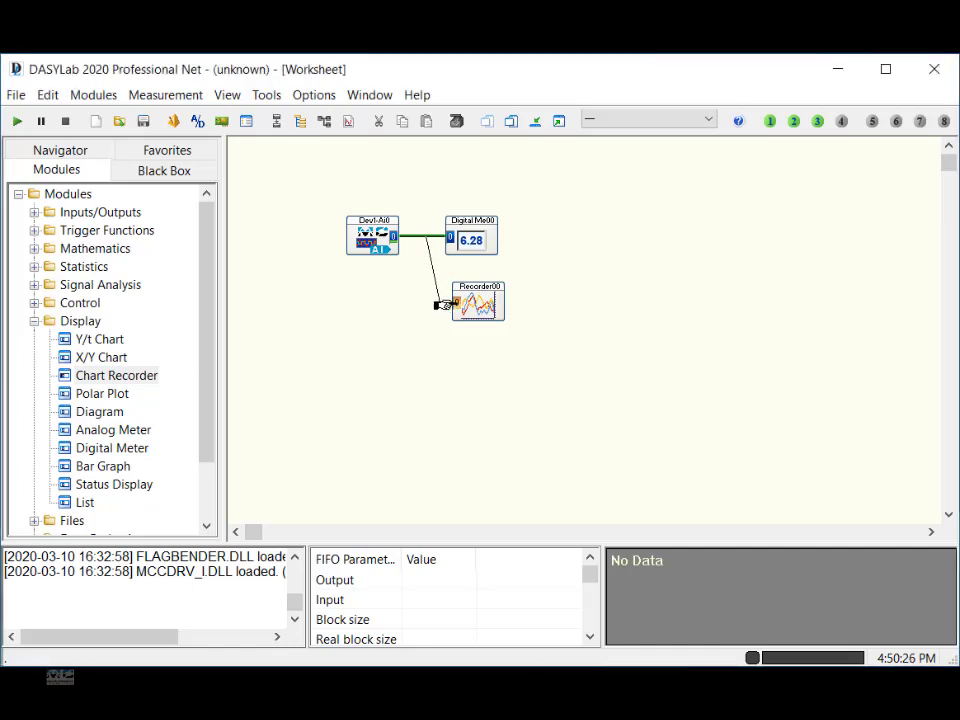
right_click(478, 302)
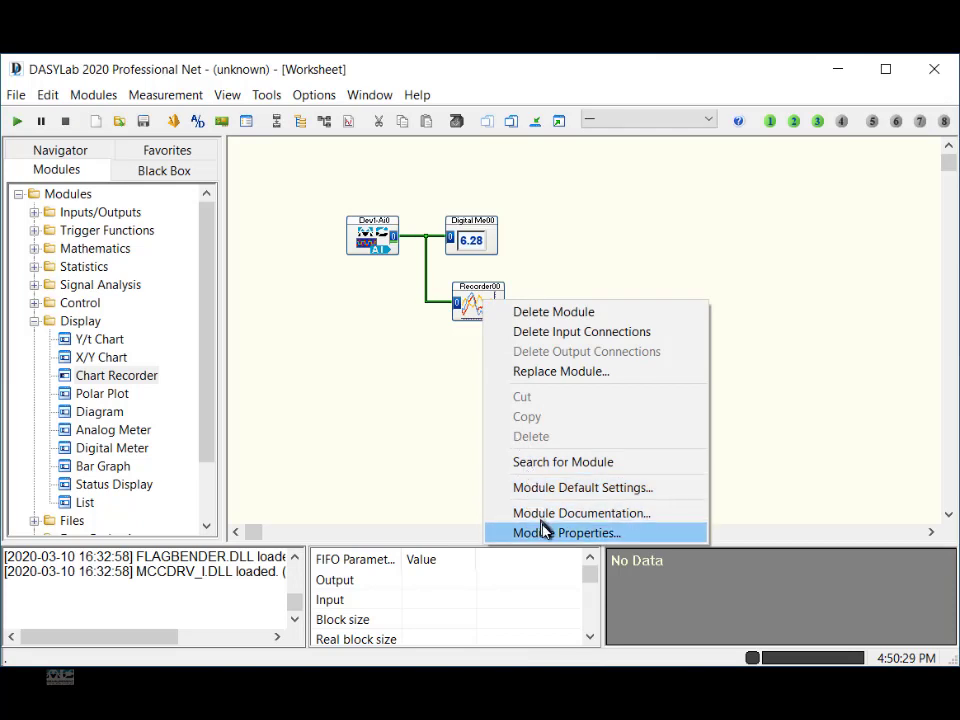
Step: Switch the Chart Recorder's X-Scaling display range unit to Days
left_click(567, 532)
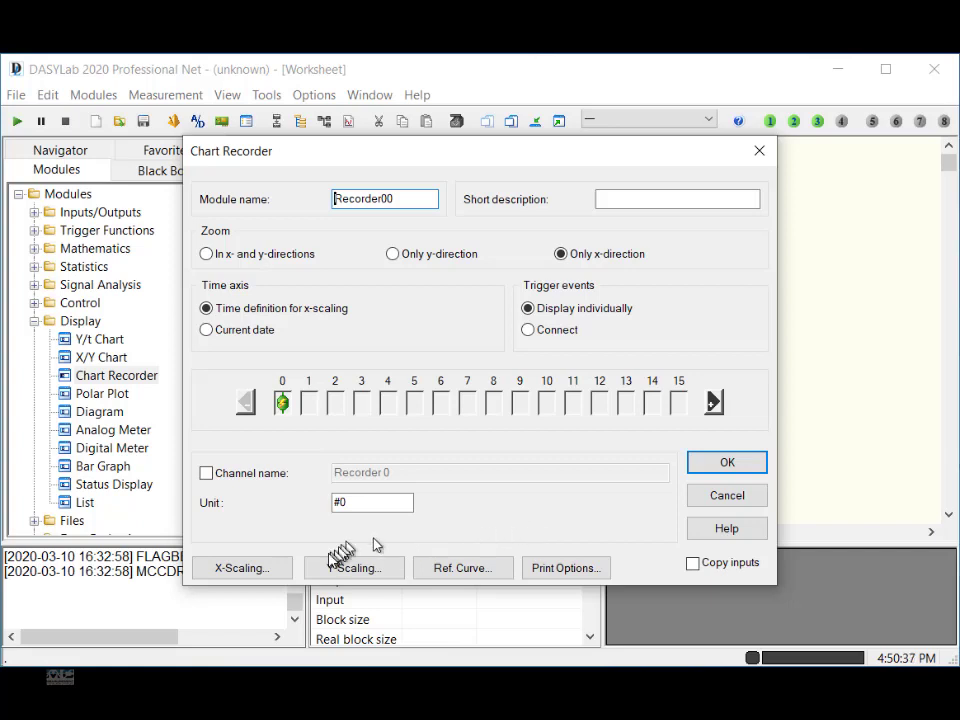
left_click(240, 567)
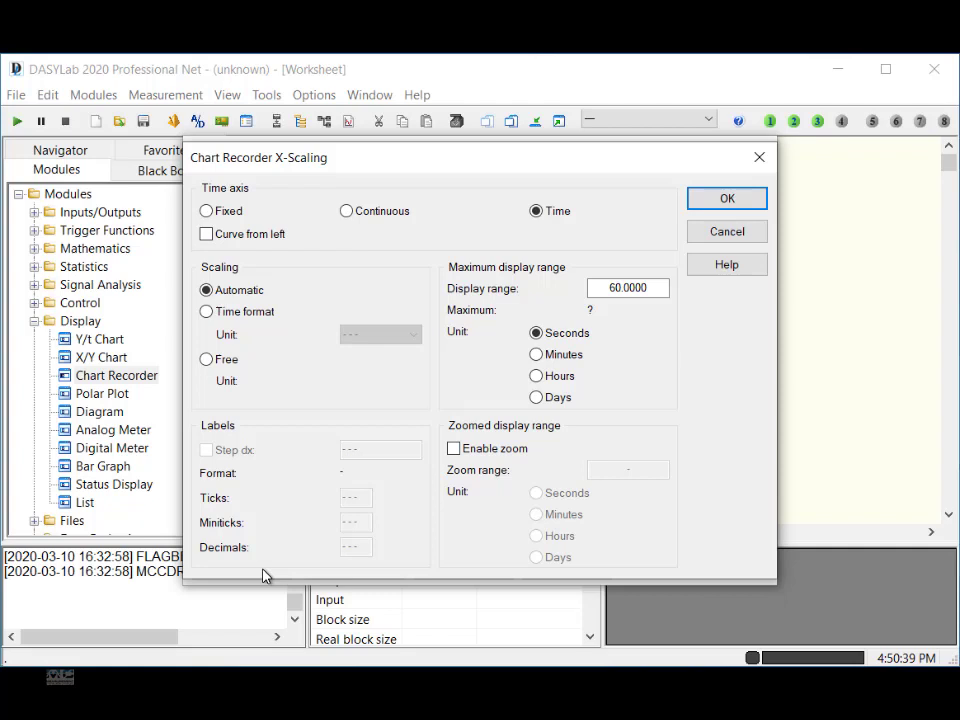
mouse_move(648, 318)
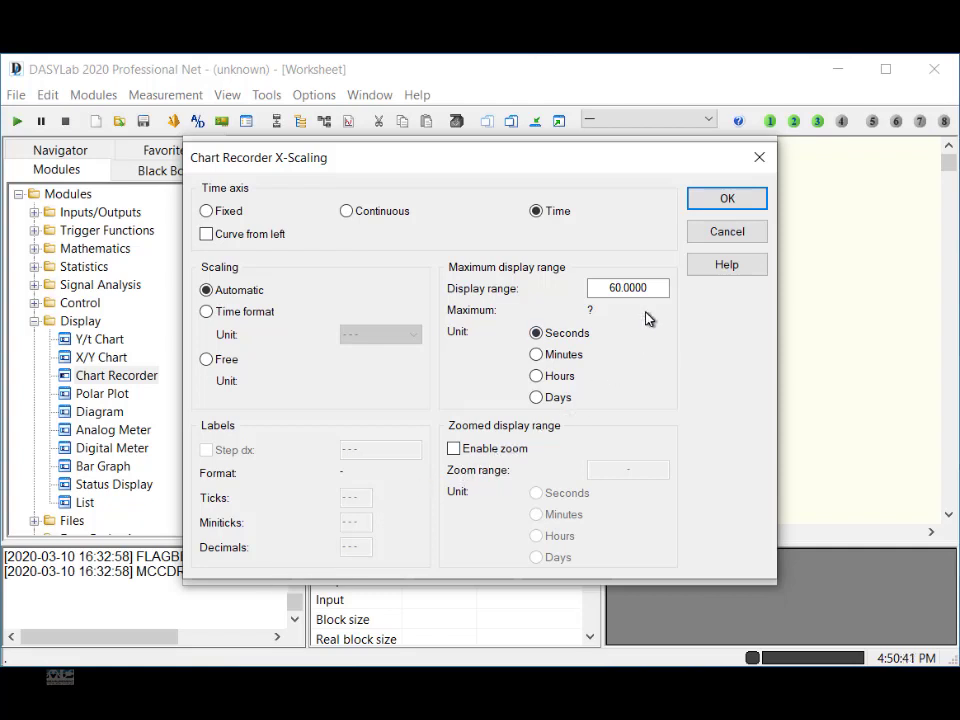
mouse_move(585, 352)
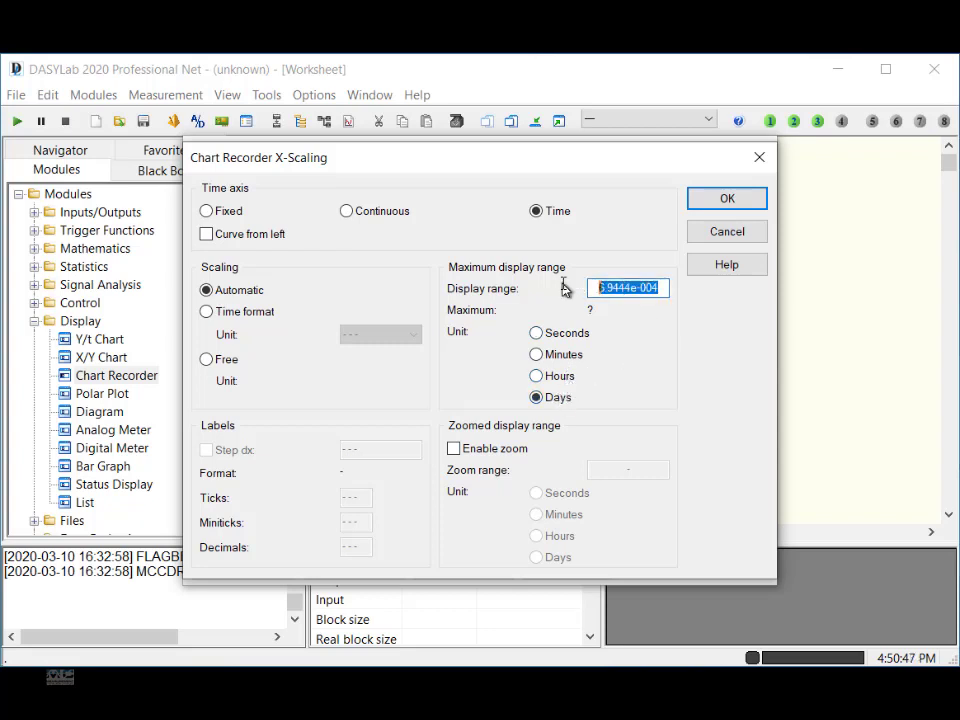
left_click(726, 198)
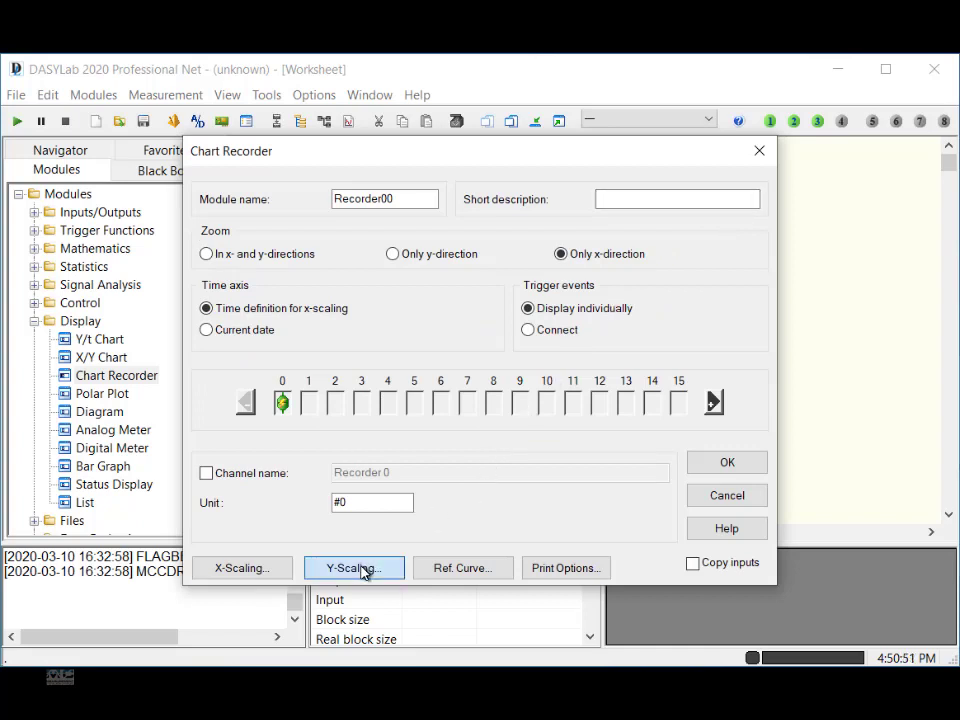
Step: Set the Chart Recorder Y-Scaling to begin at 50 and end at 100
left_click(352, 567)
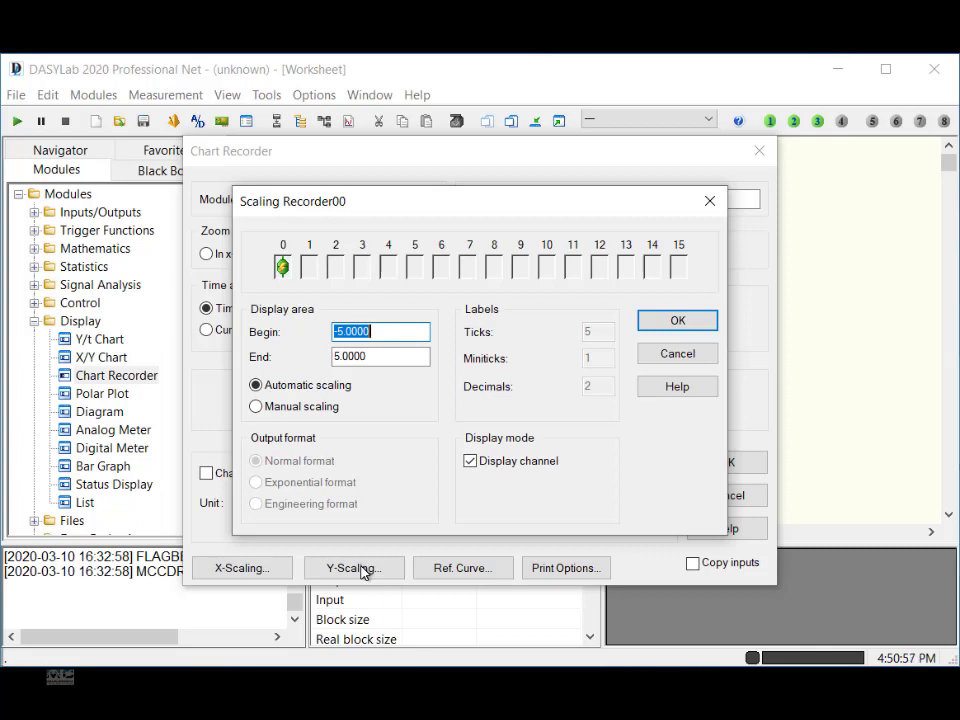
mouse_move(398, 557)
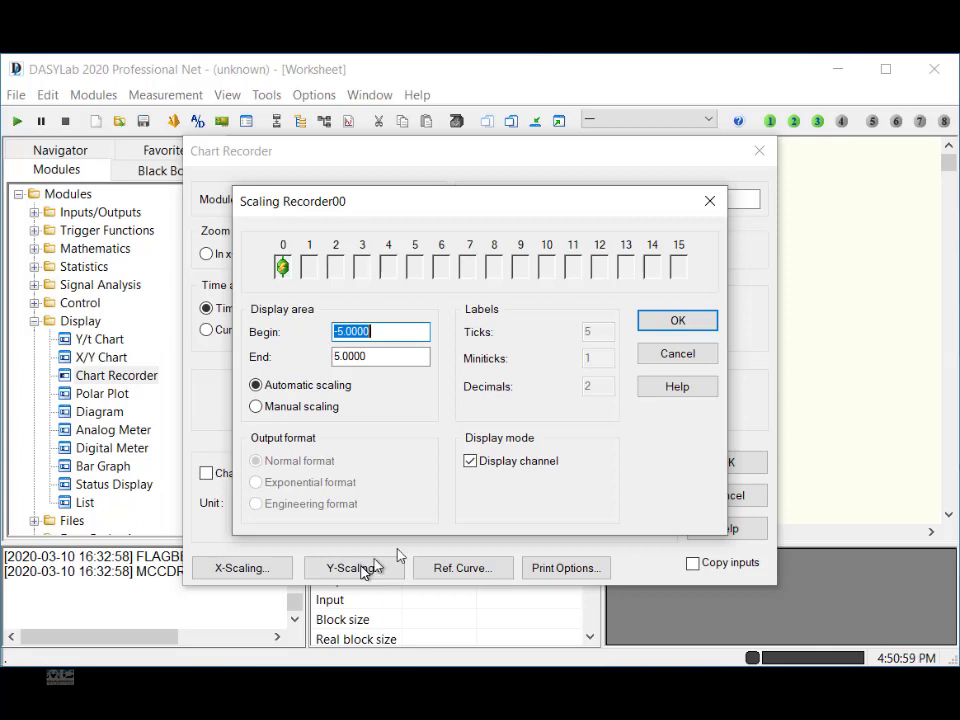
type("50")
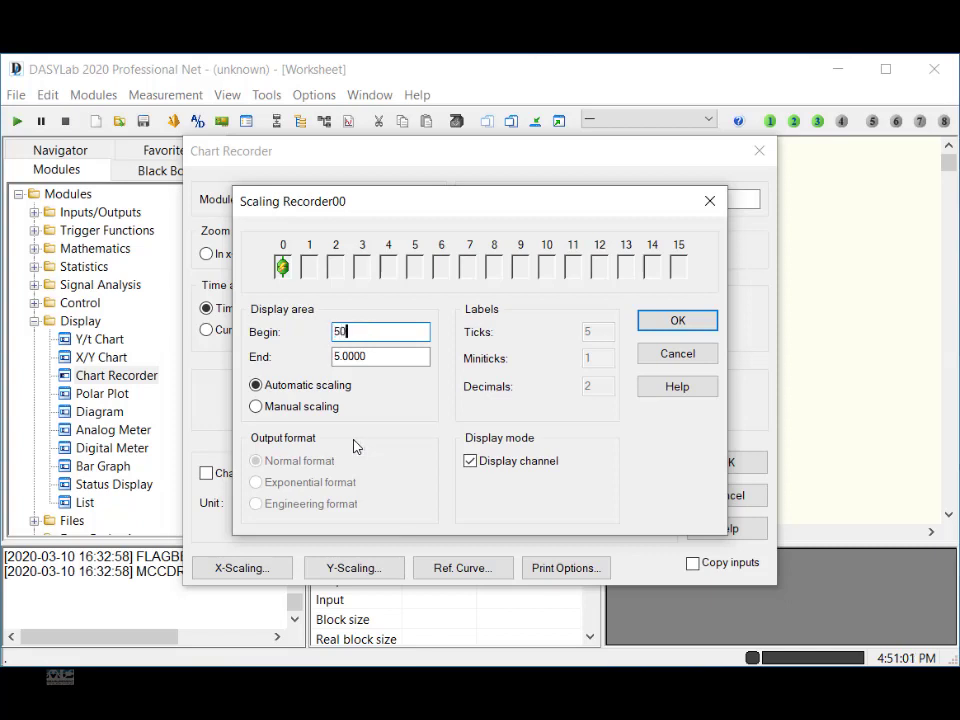
left_click(380, 357)
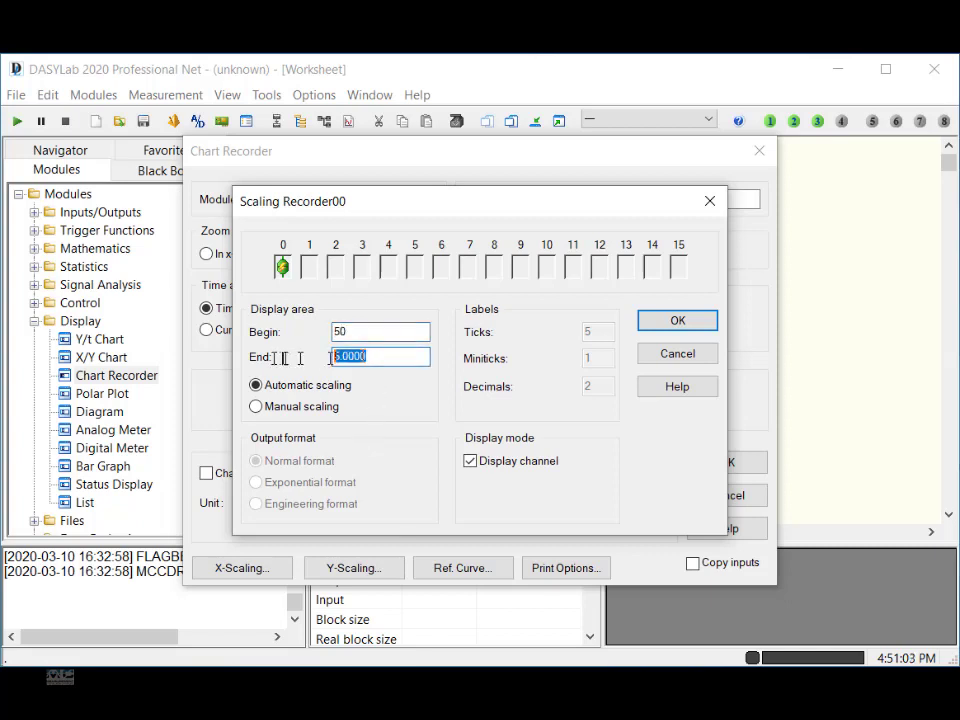
type("100")
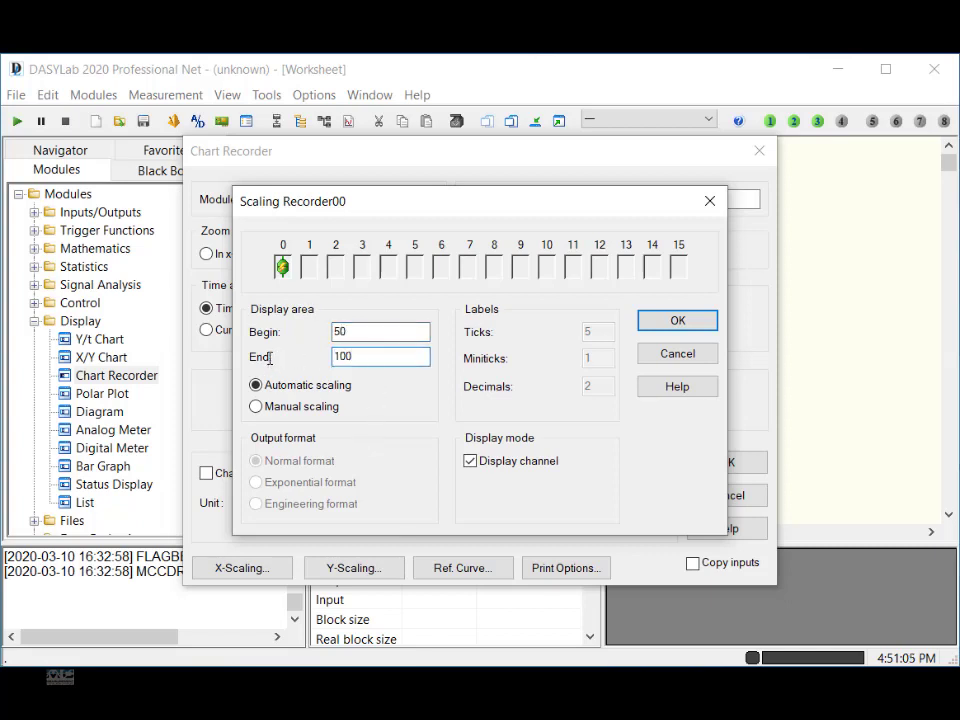
left_click(677, 320)
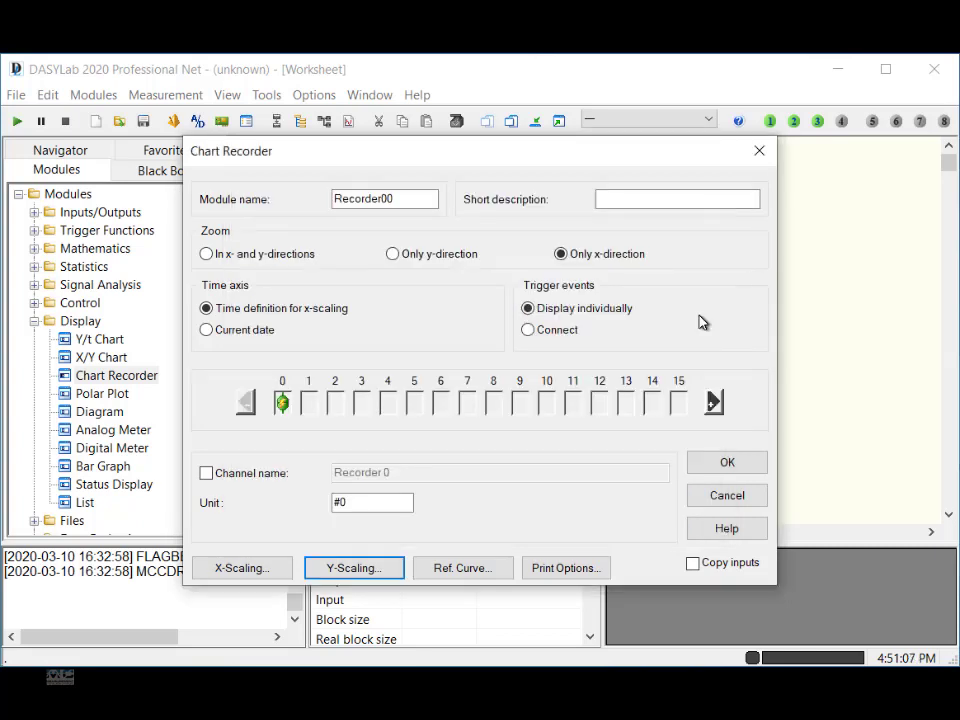
left_click(726, 462)
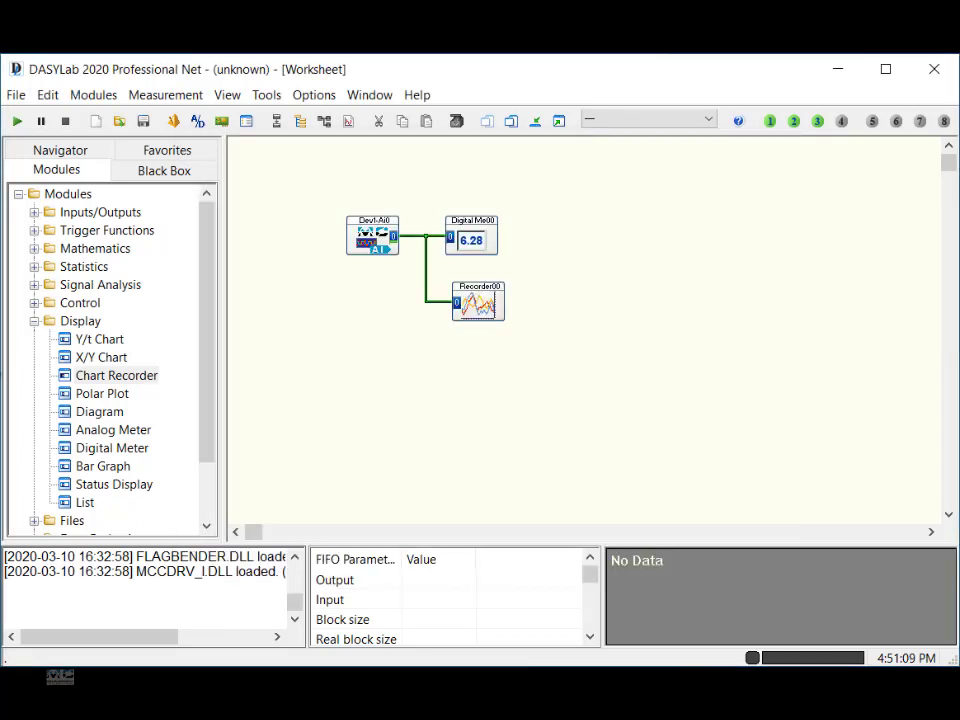
left_click(35, 320)
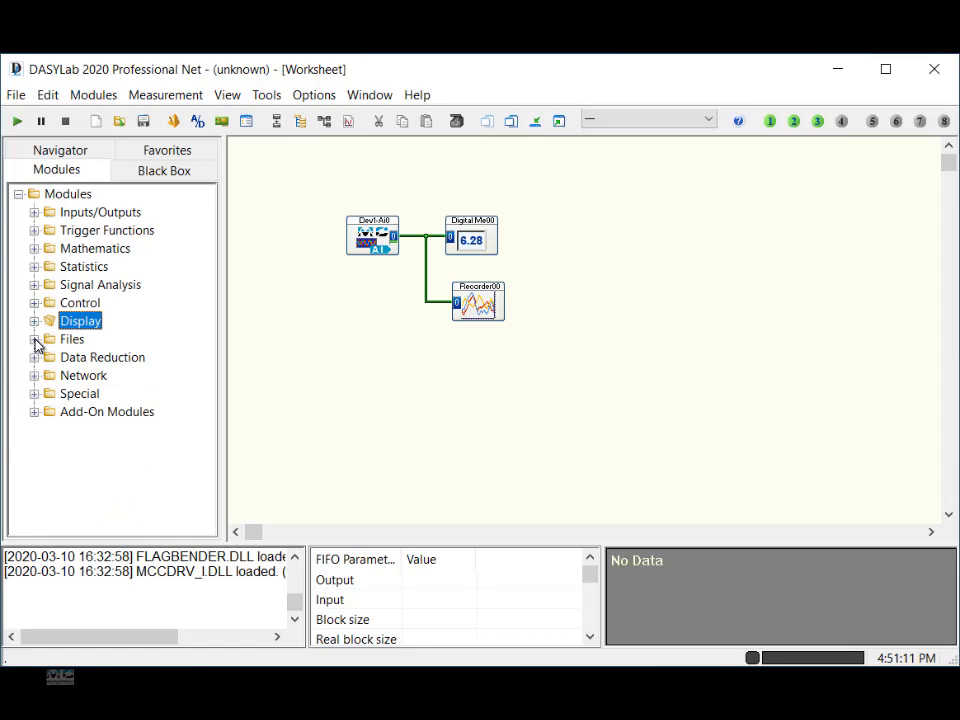
Step: Place a Write Data module from Files, wired to the Dev1-AI0 output
left_click(34, 338)
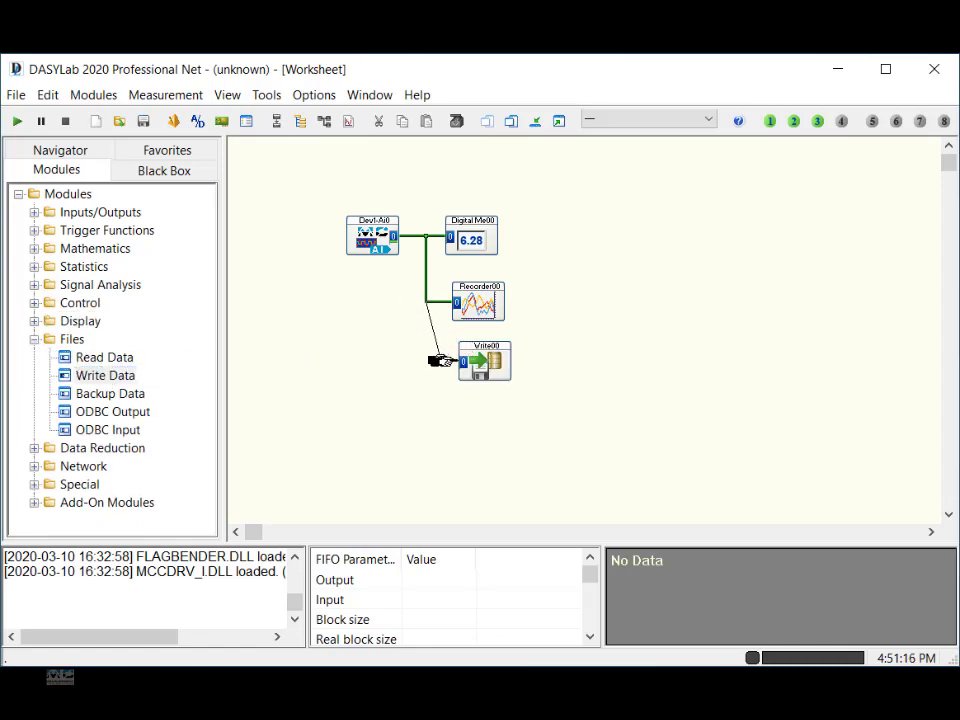
right_click(478, 362)
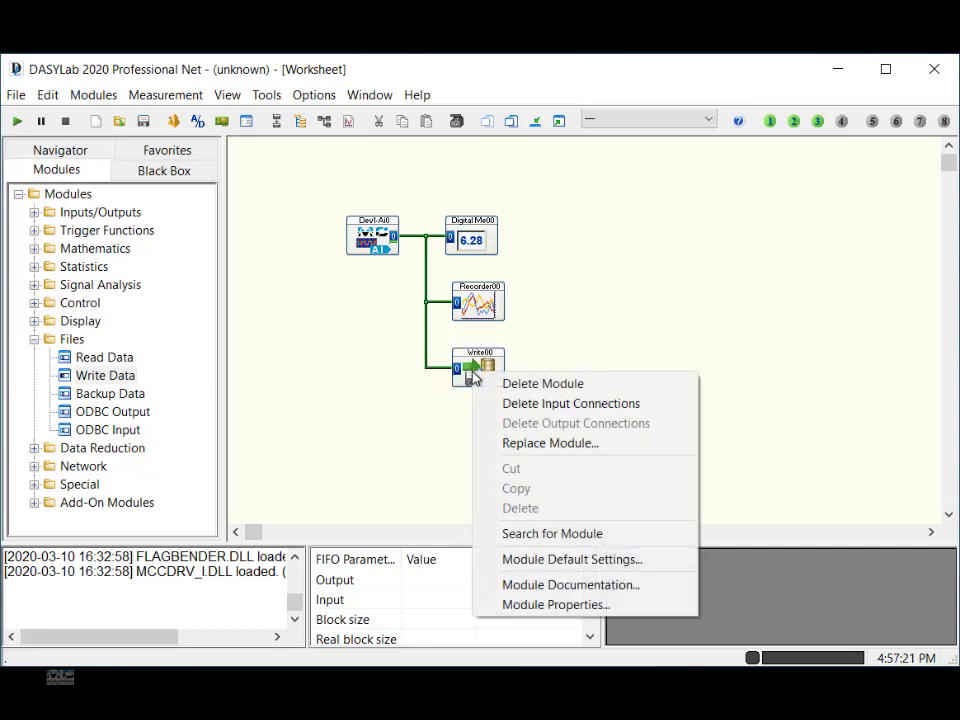
mouse_move(556, 604)
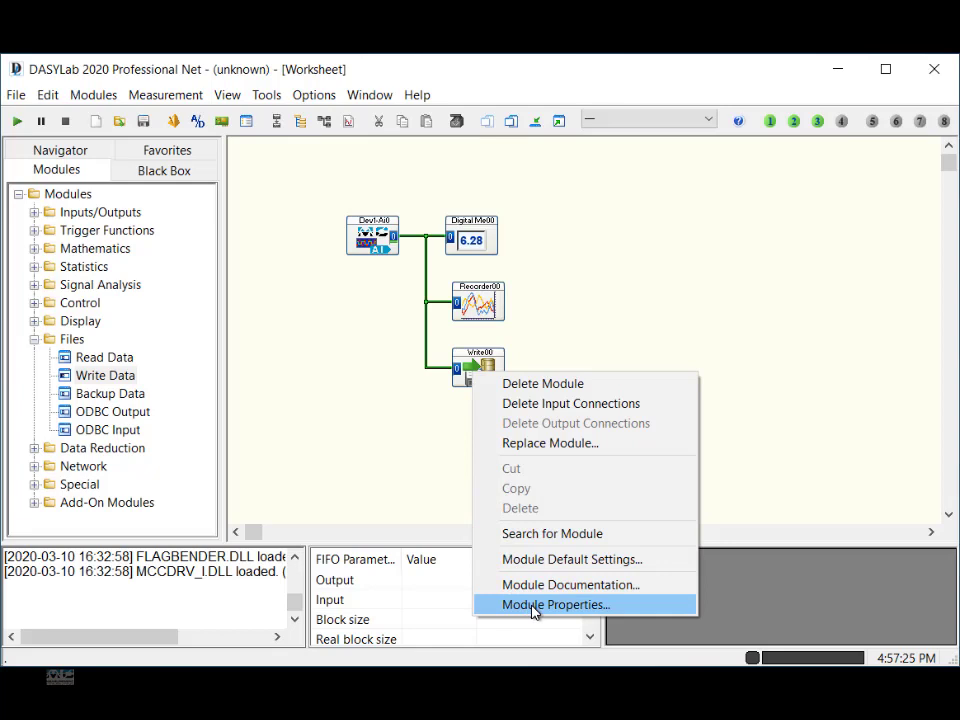
Step: Set the Write Data module's file format to ASCII (TXT)
left_click(556, 604)
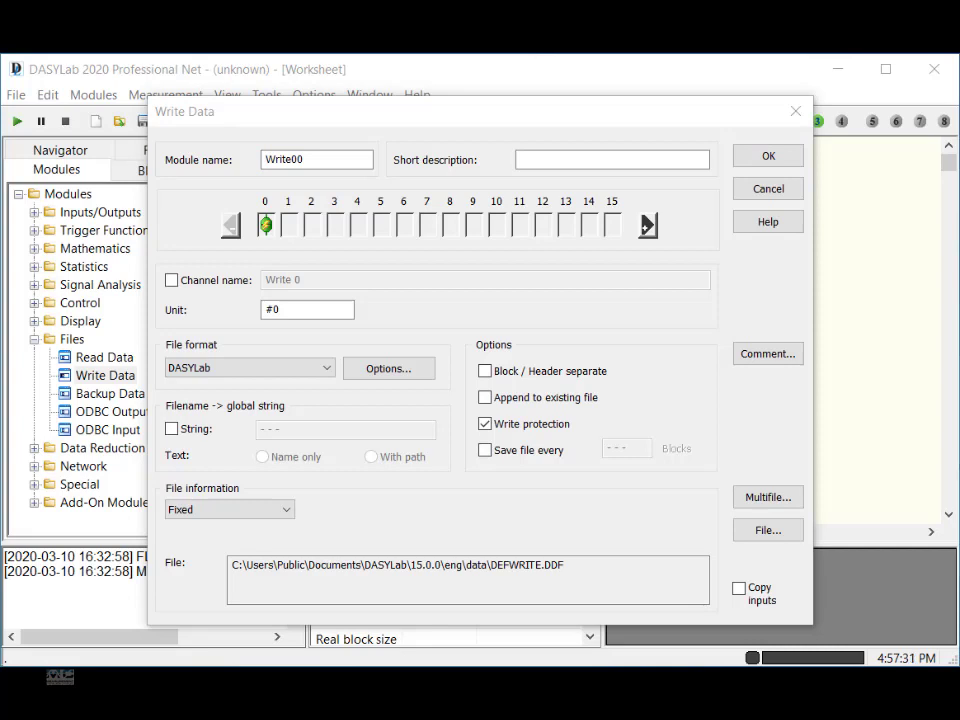
left_click(248, 368)
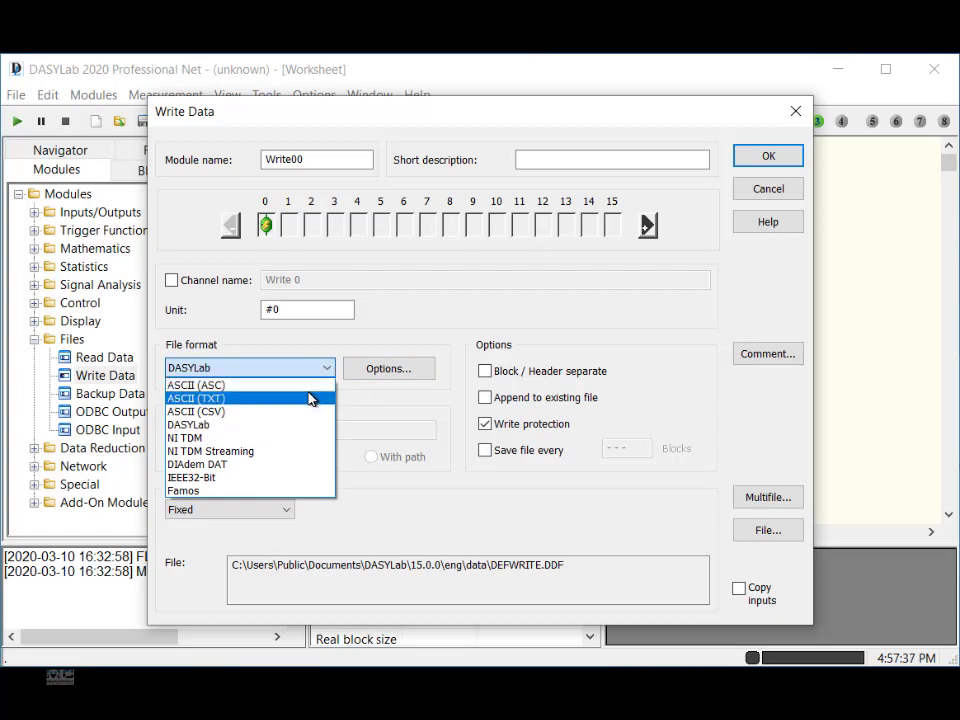
left_click(196, 398)
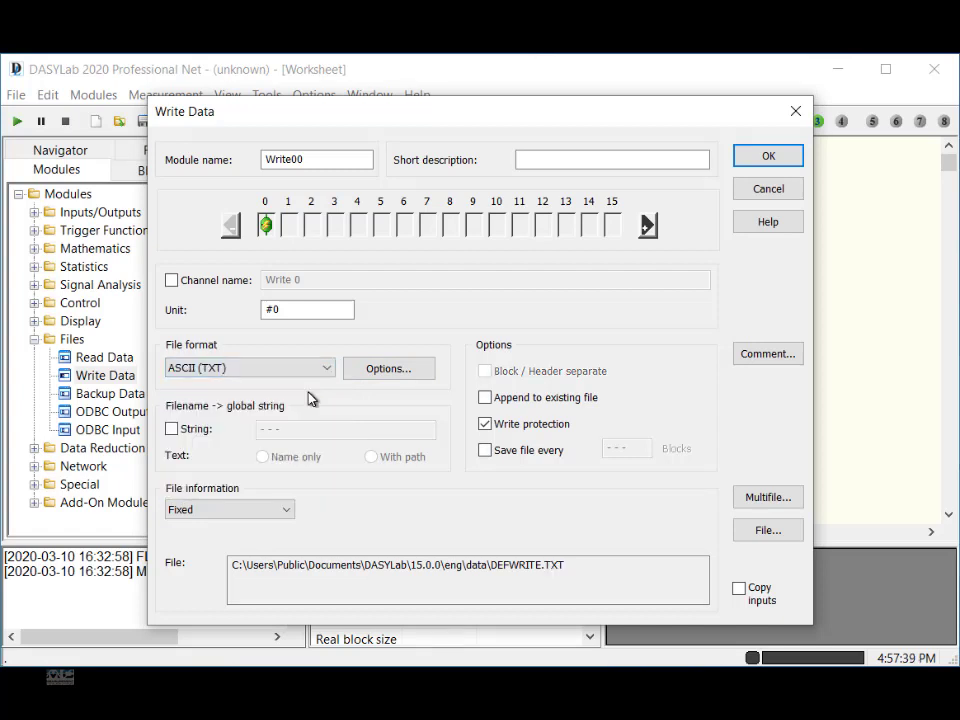
left_click(388, 368)
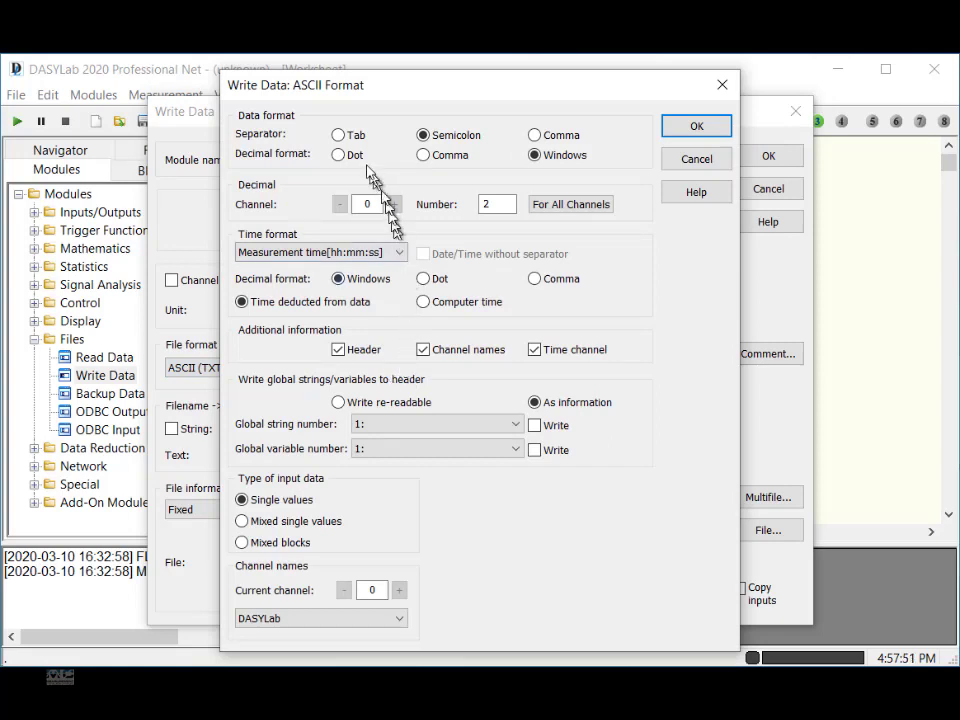
Step: Use a Tab separator and Date+time time format for the ASCII log
left_click(338, 135)
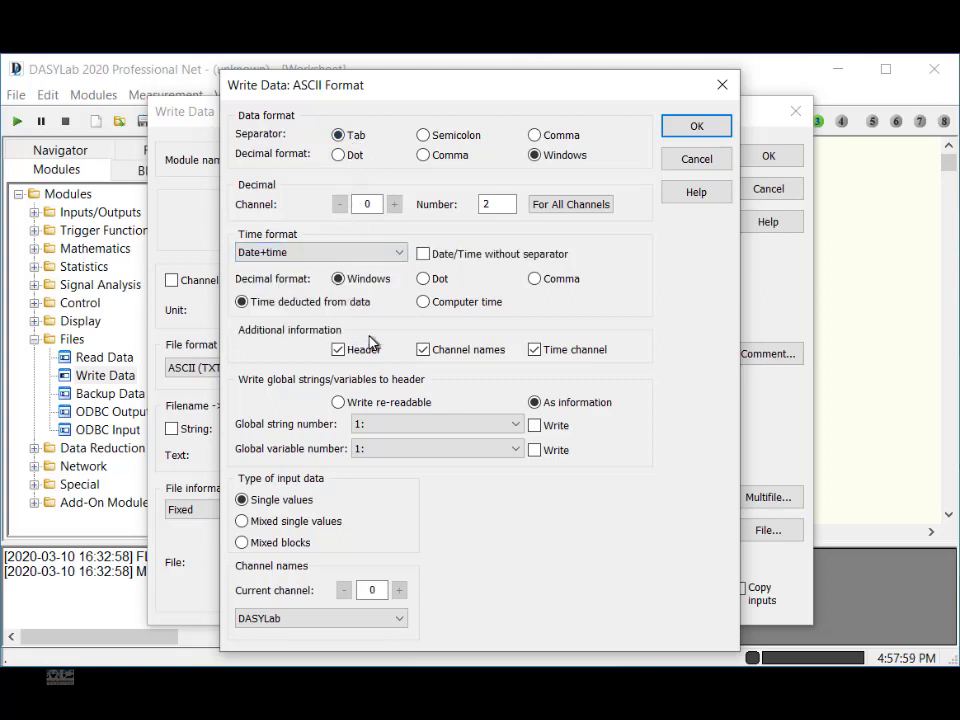
left_click(696, 125)
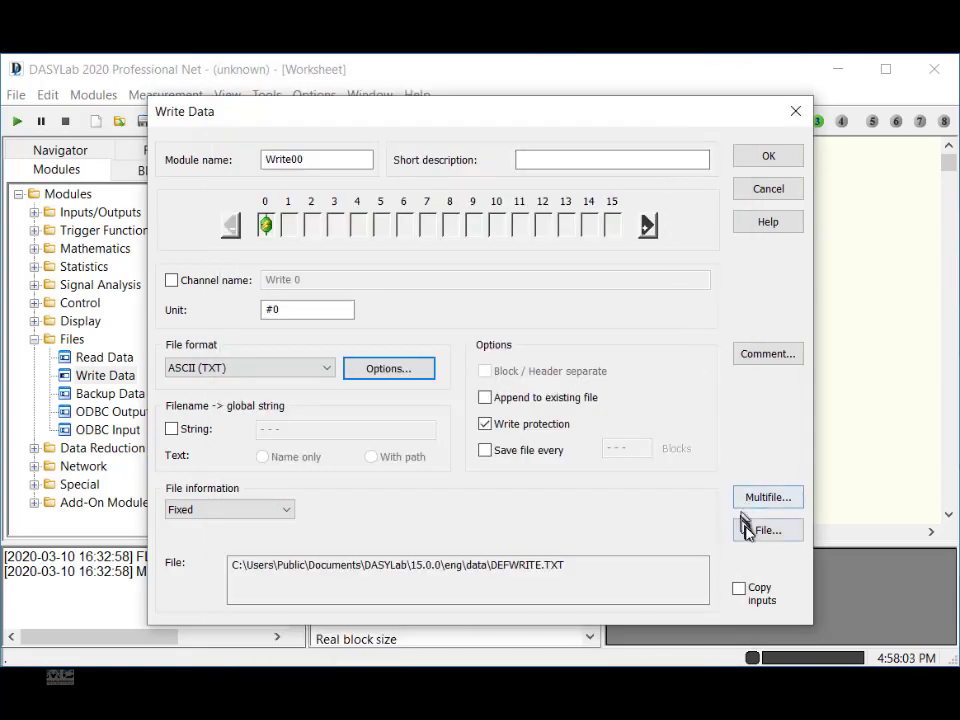
Step: Name the Write Data log file 'temperature', enable Append to existing file, and disable Write protection
left_click(767, 530)
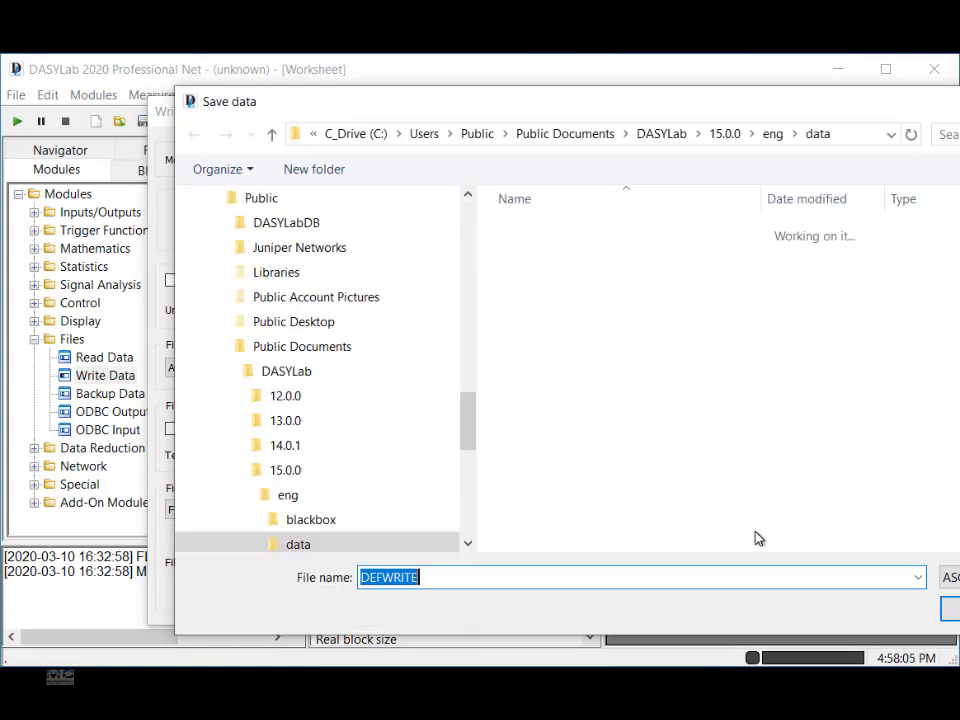
type("te")
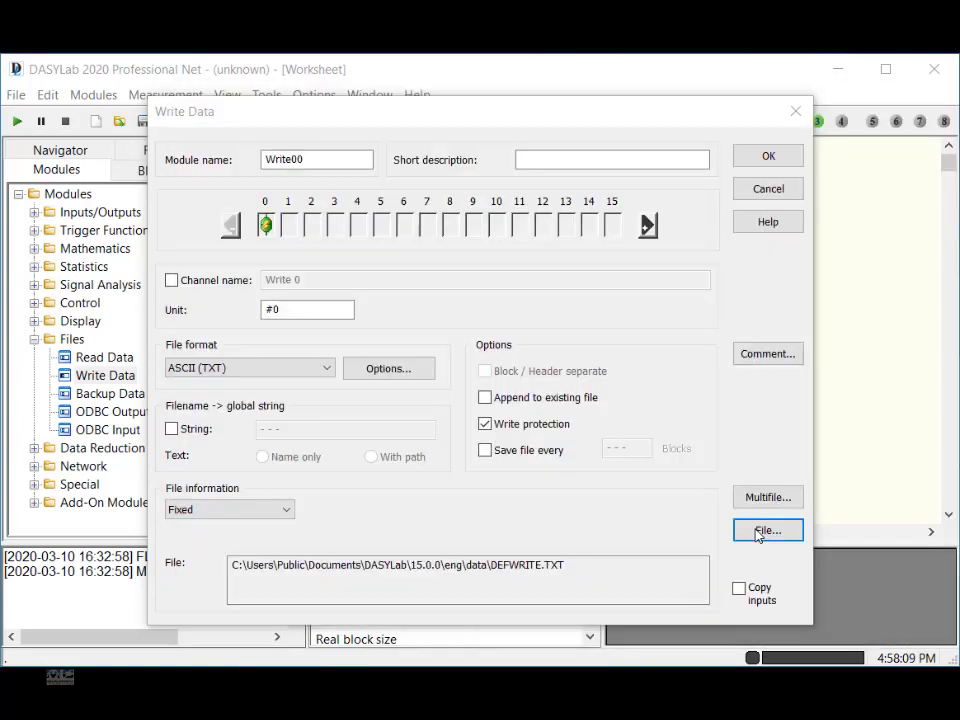
left_click(767, 530)
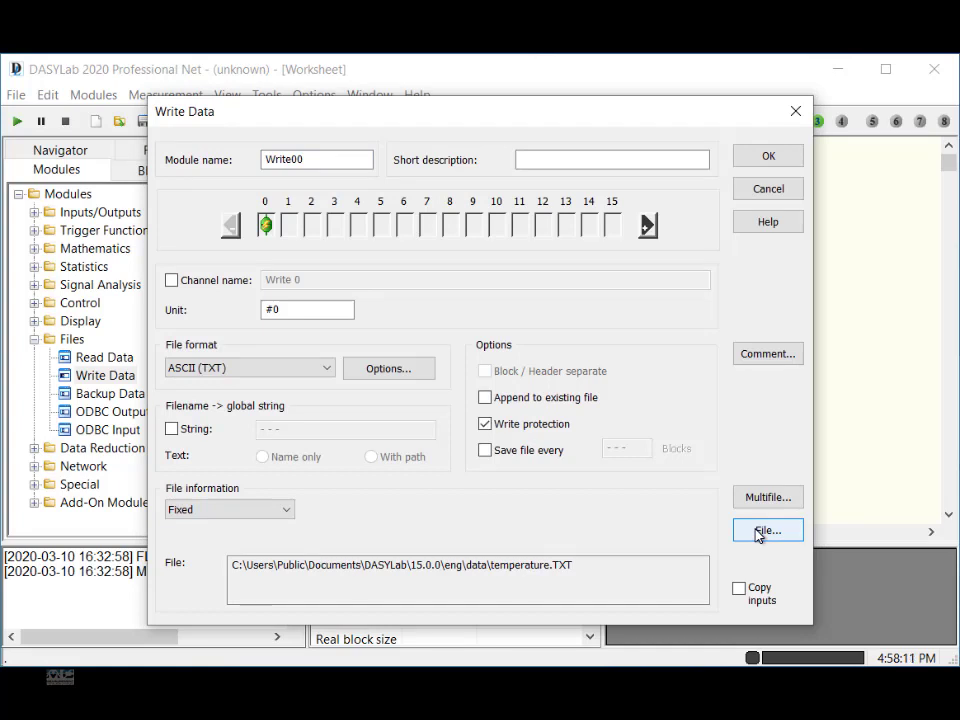
left_click(485, 397)
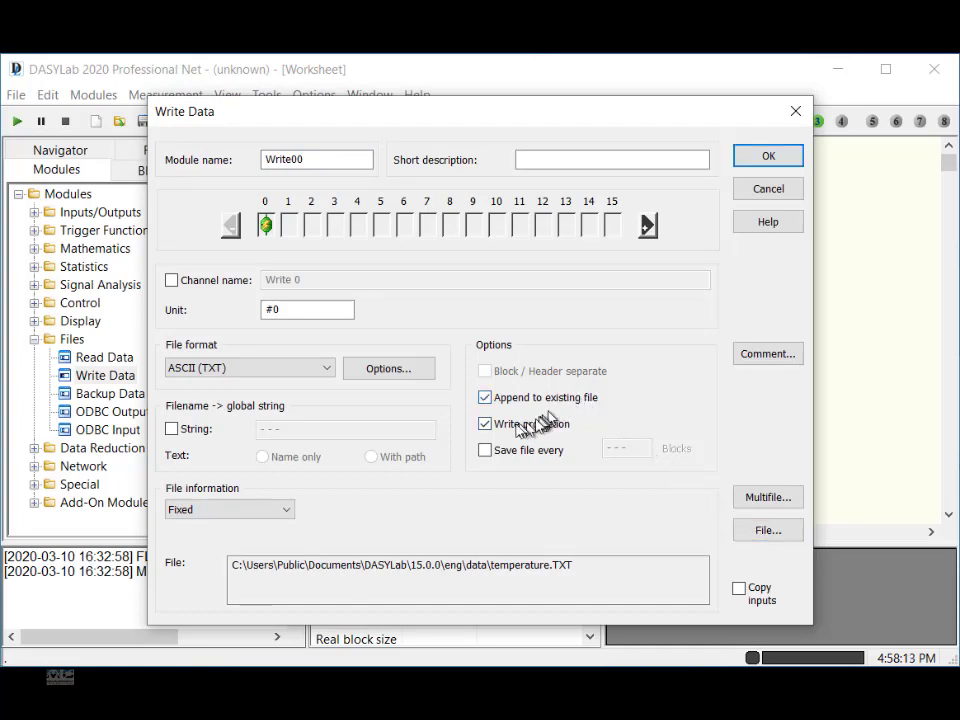
left_click(485, 423)
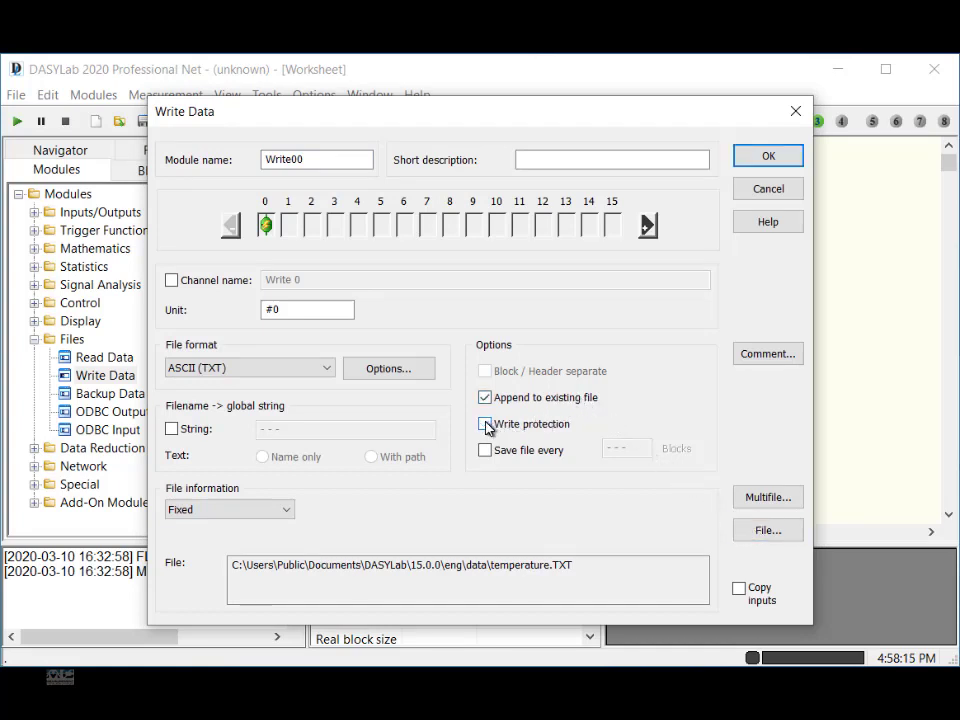
left_click(768, 155)
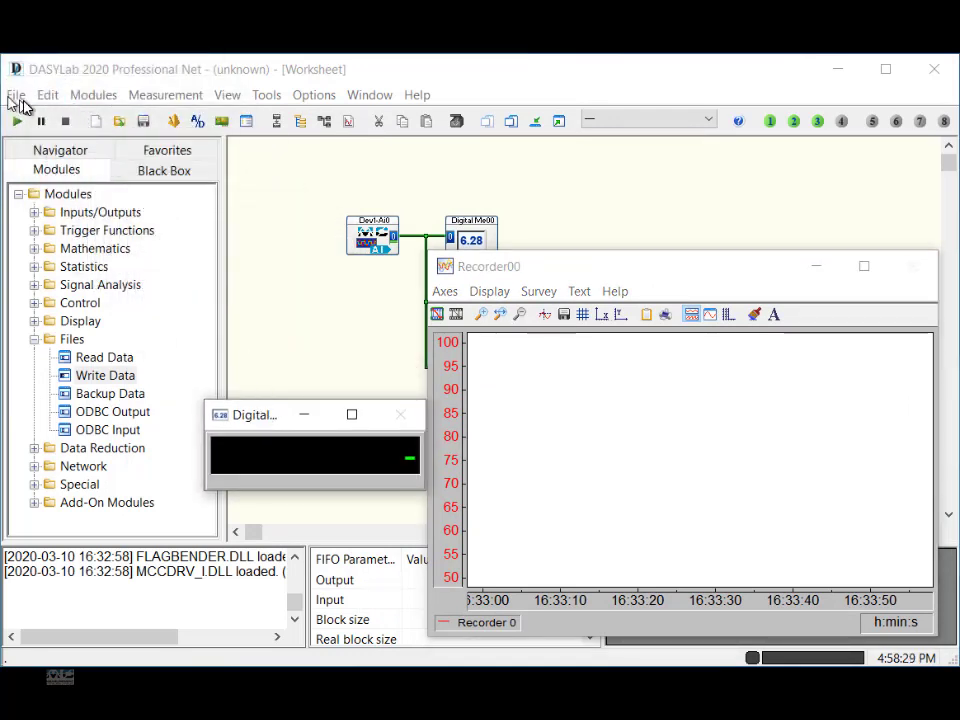
Step: Start the measurement so the meter and recorder show live readings around 66 °F
left_click(16, 120)
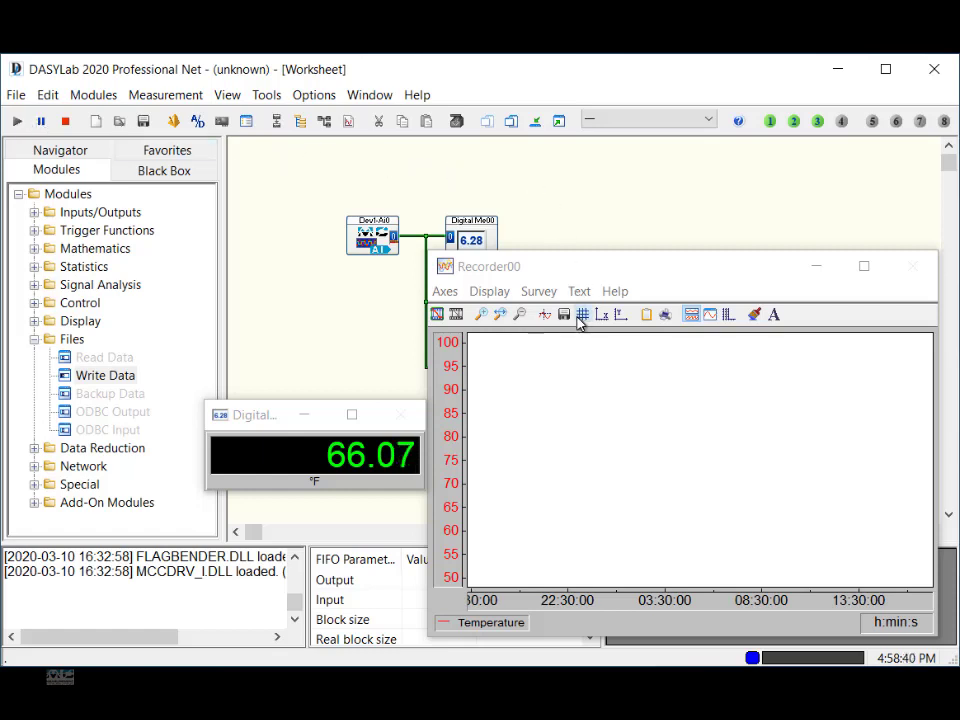
mouse_move(483, 324)
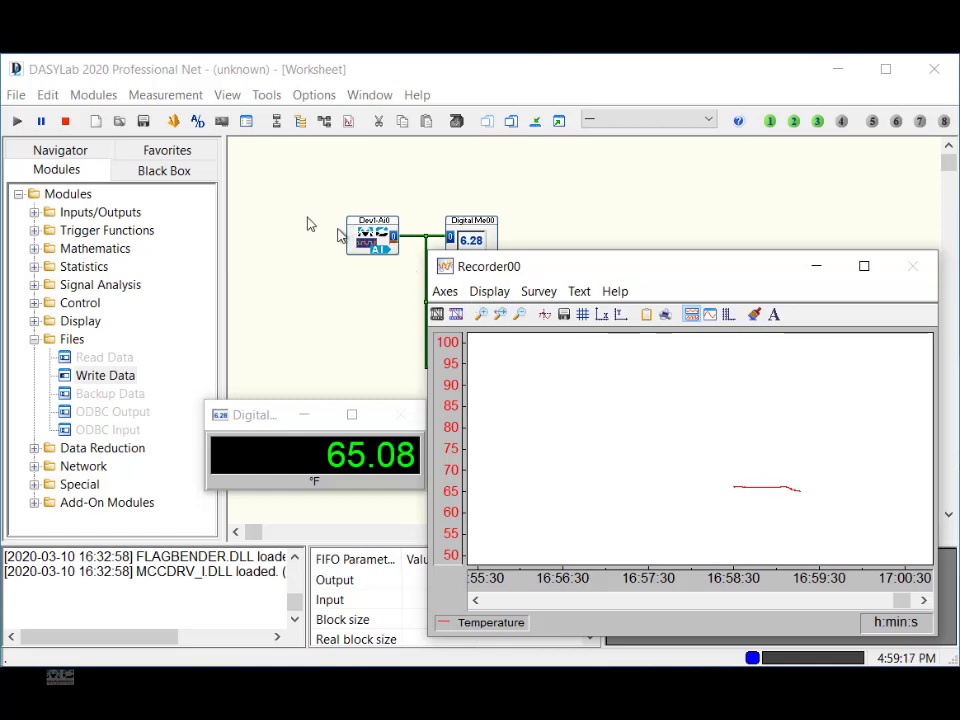
Step: Stop the measurement and save the worksheet as 'Temperature'
left_click(41, 121)
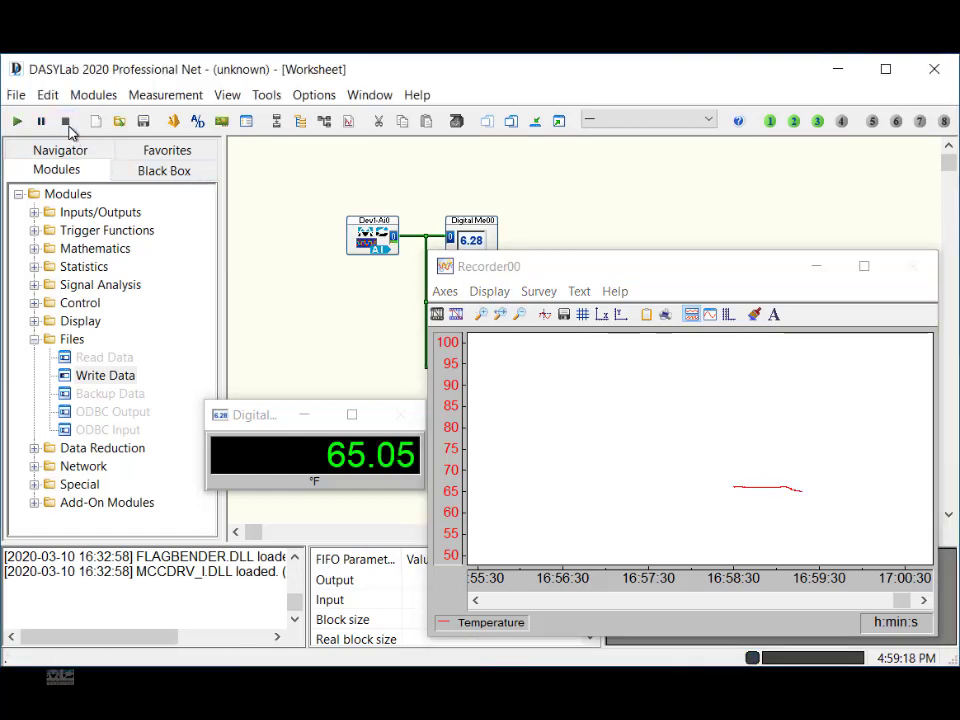
left_click(16, 94)
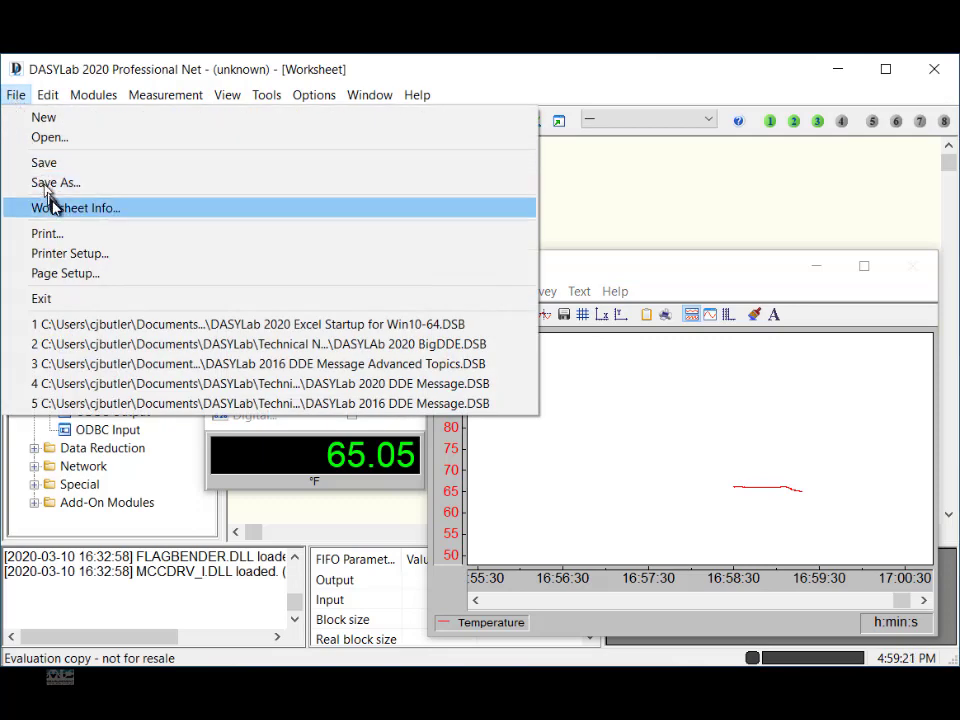
left_click(55, 182)
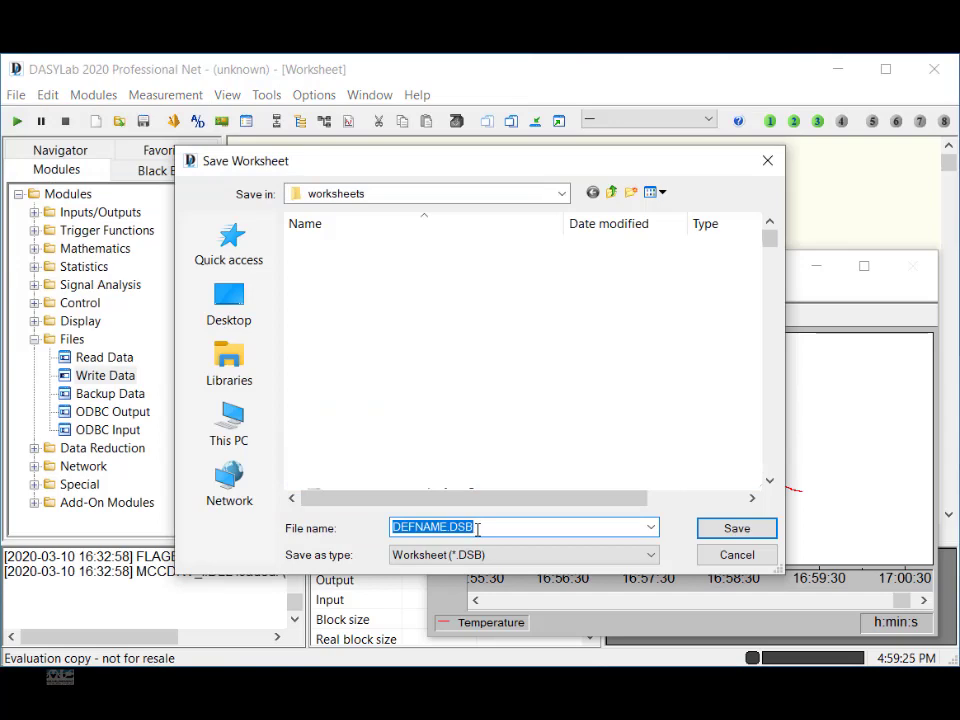
type("Temperat")
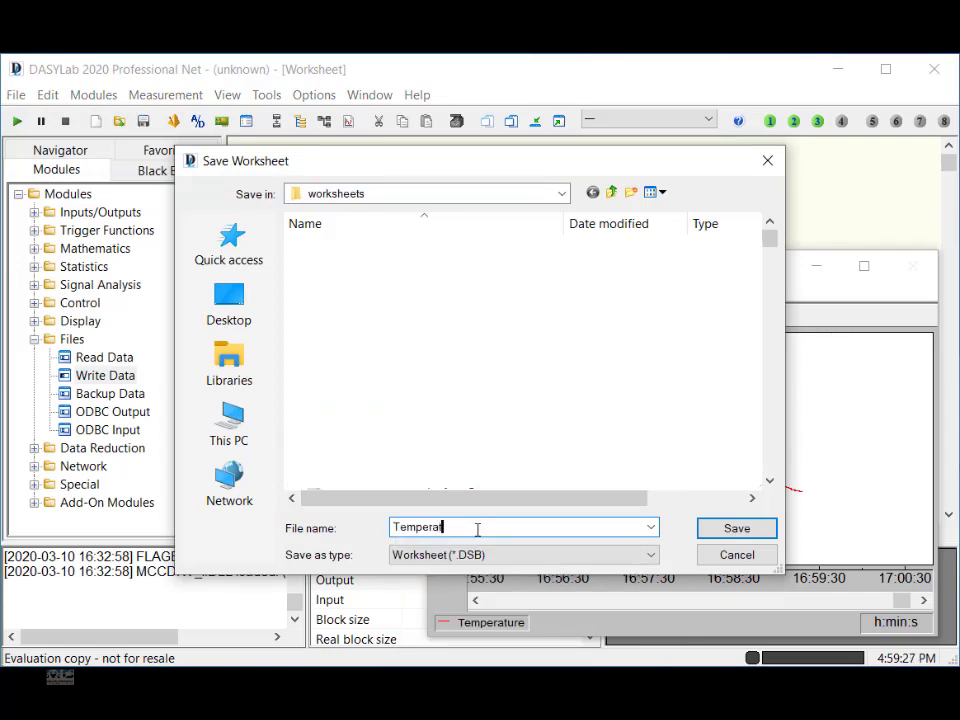
left_click(736, 527)
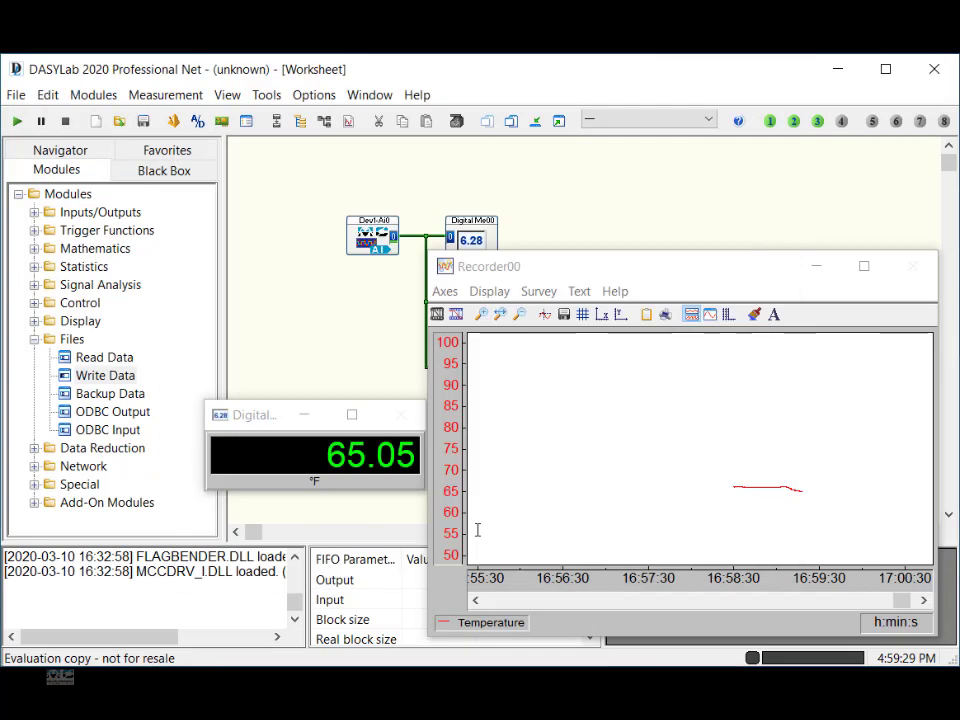